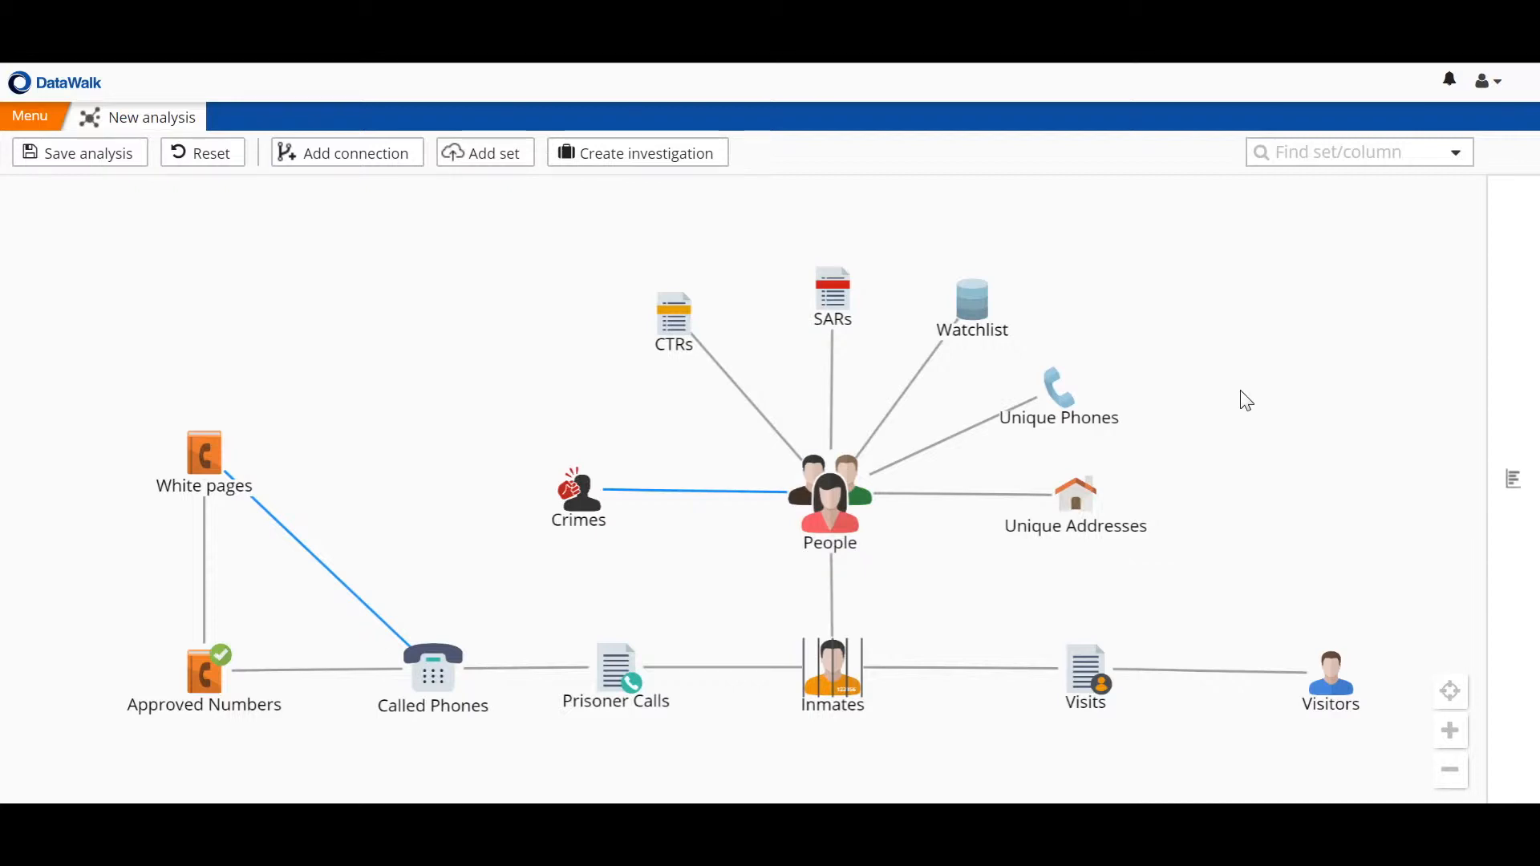
pyautogui.moveTo(180, 384)
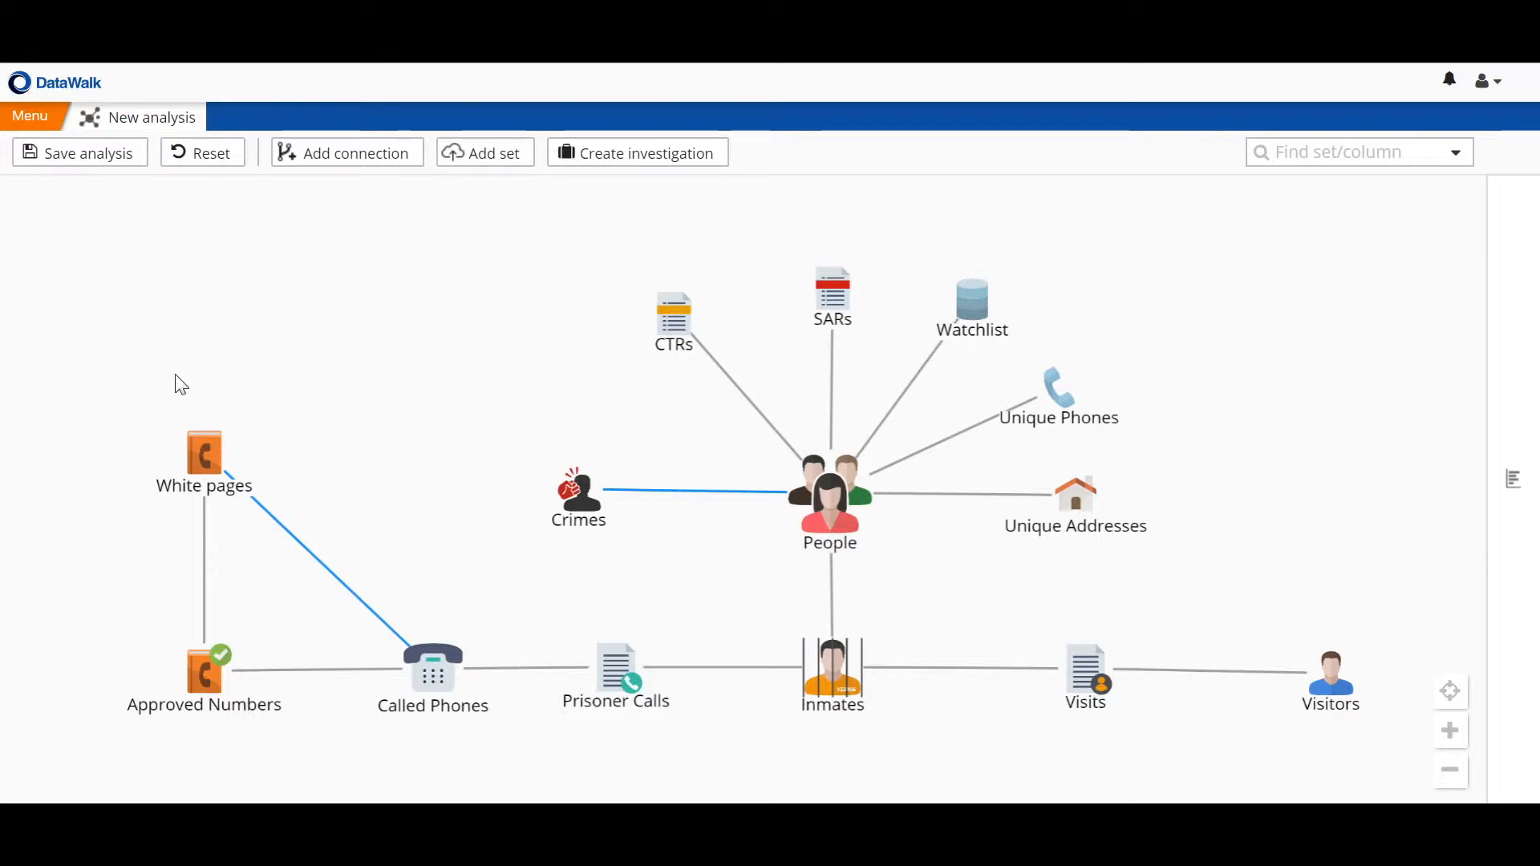
pyautogui.moveTo(1239, 343)
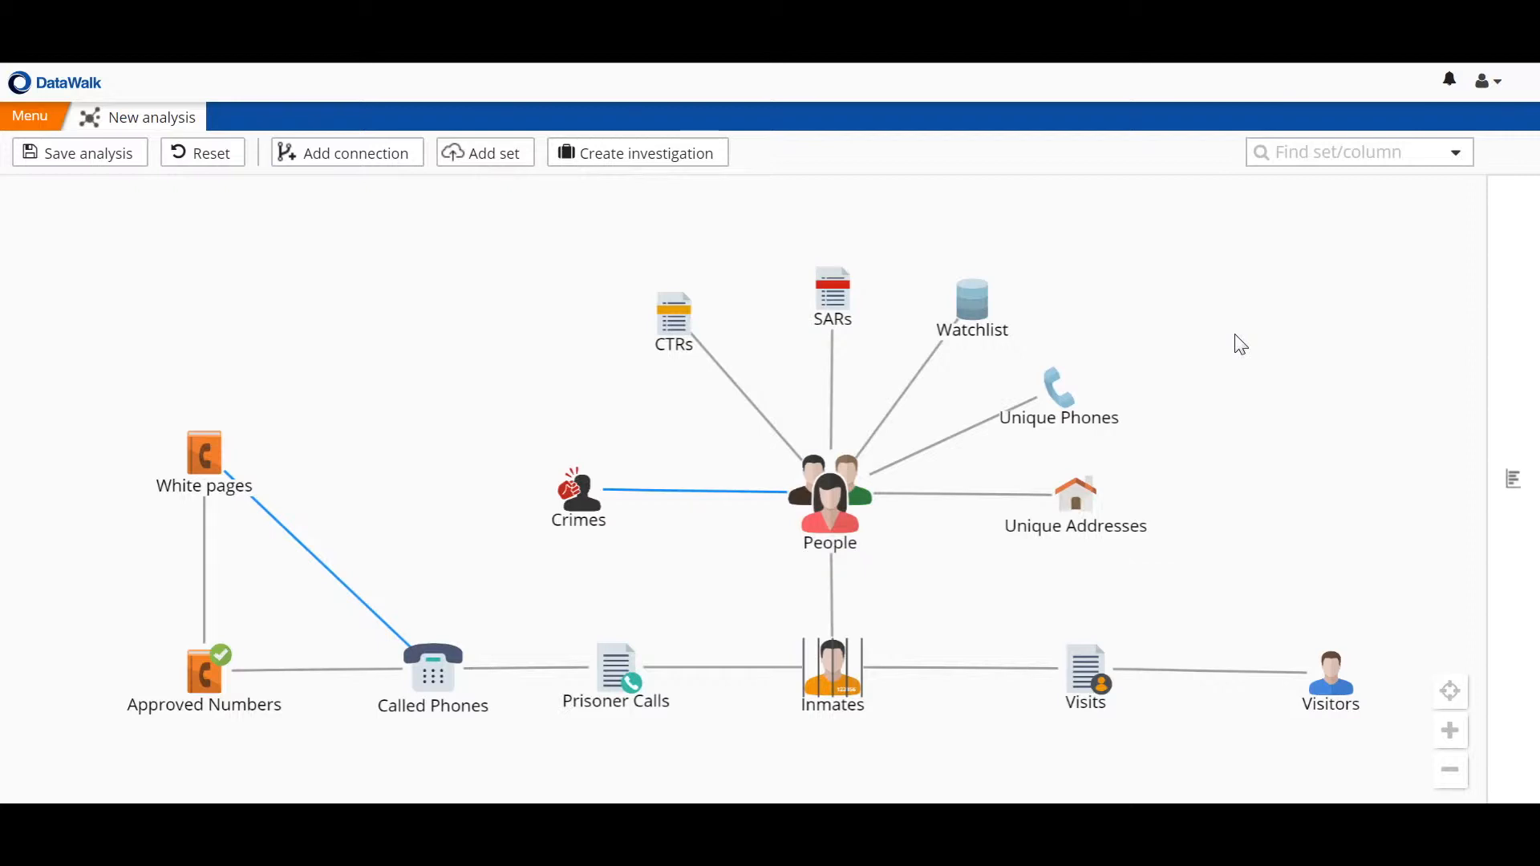
pyautogui.moveTo(1044, 267)
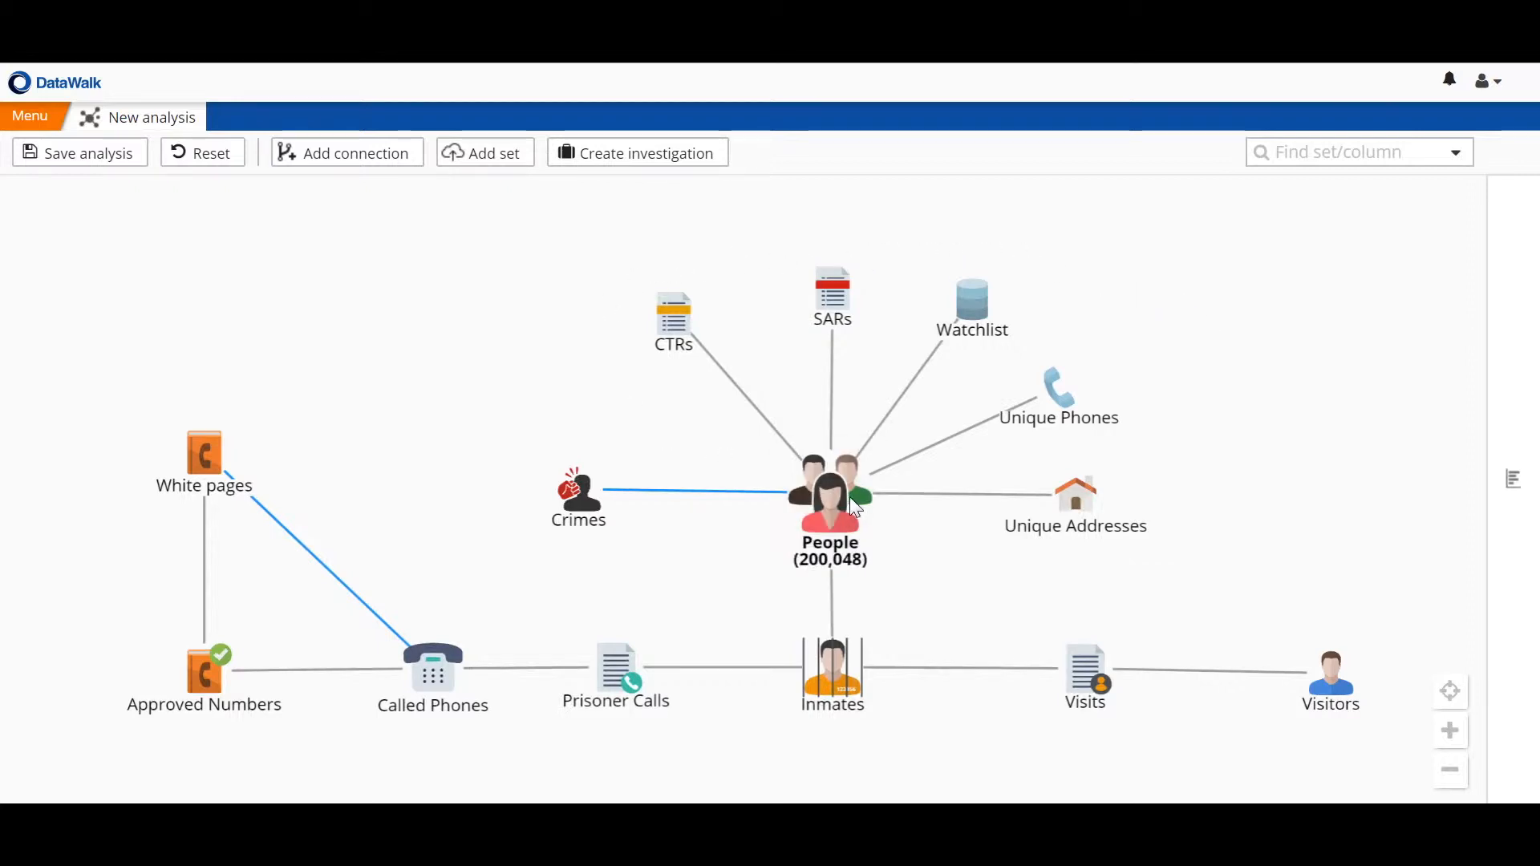
# Show the record counts for People (200,048), Inmates (40,007) and Prisoner Calls (29,282)
pyautogui.click(832, 673)
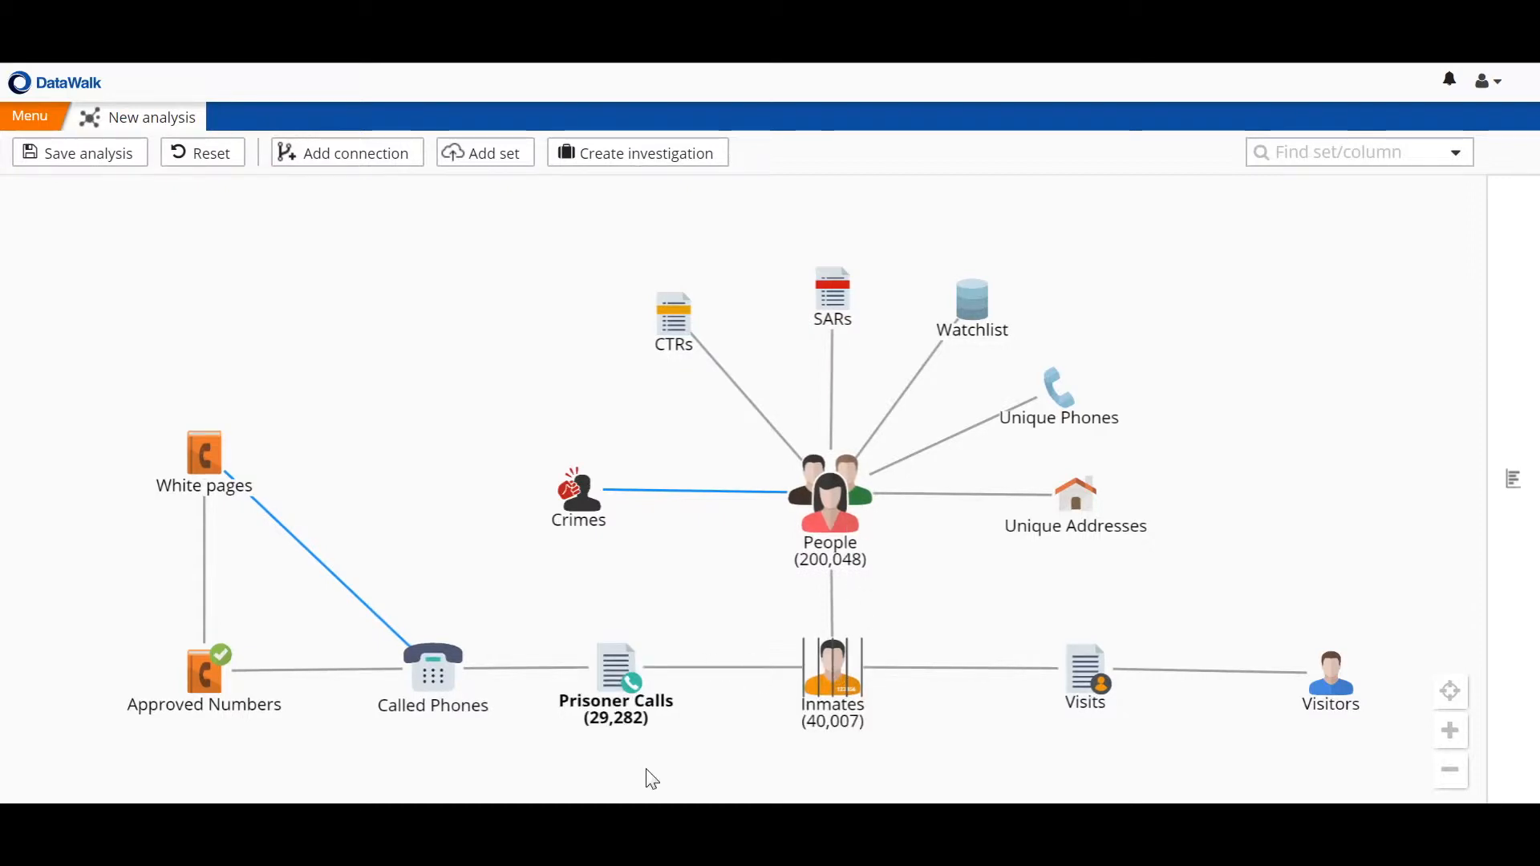
pyautogui.moveTo(689, 618)
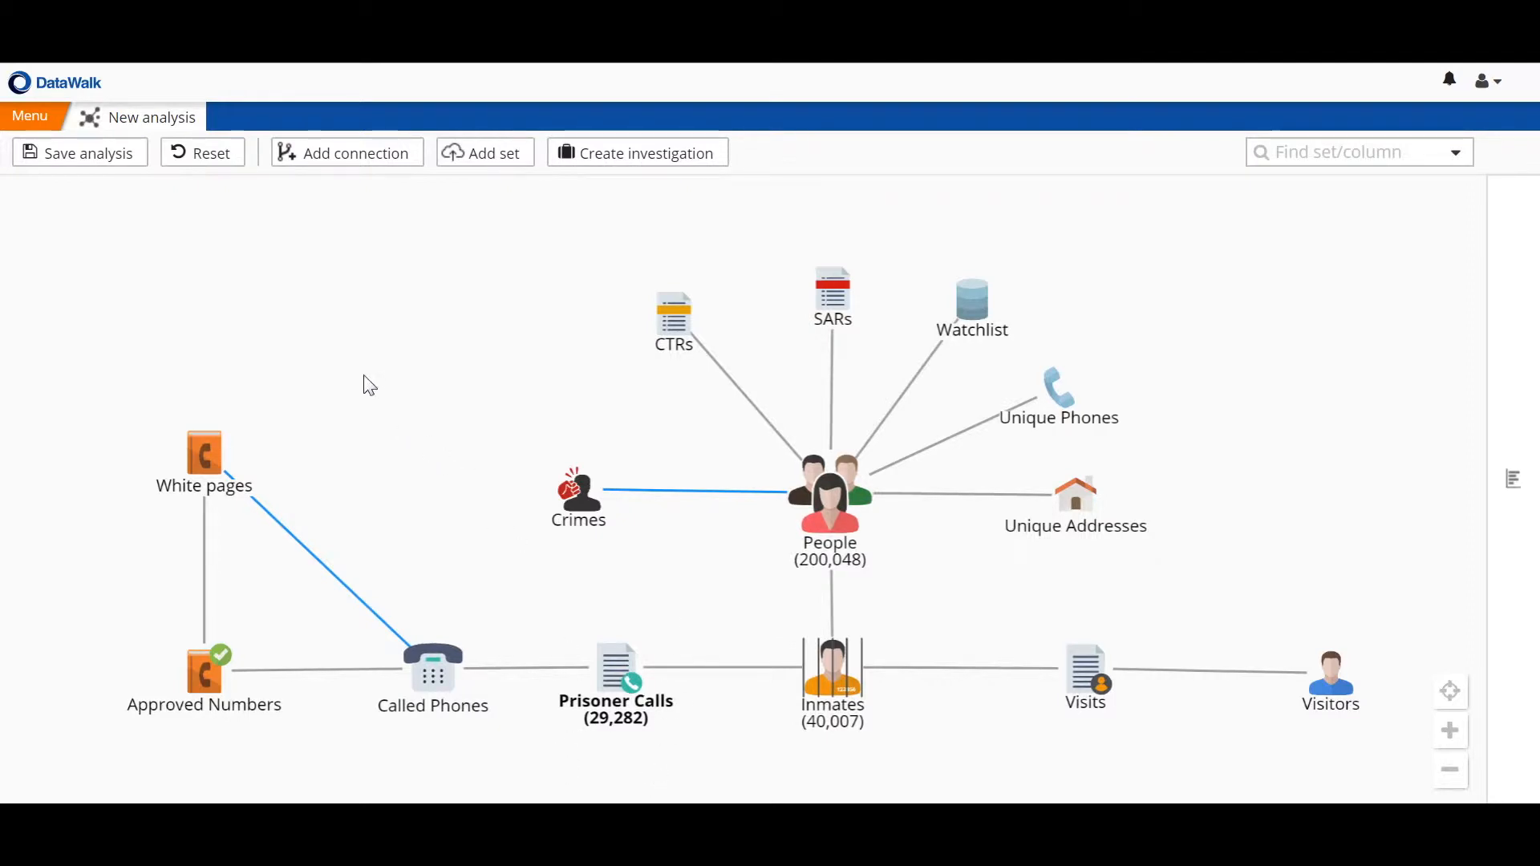
pyautogui.moveTo(77, 464)
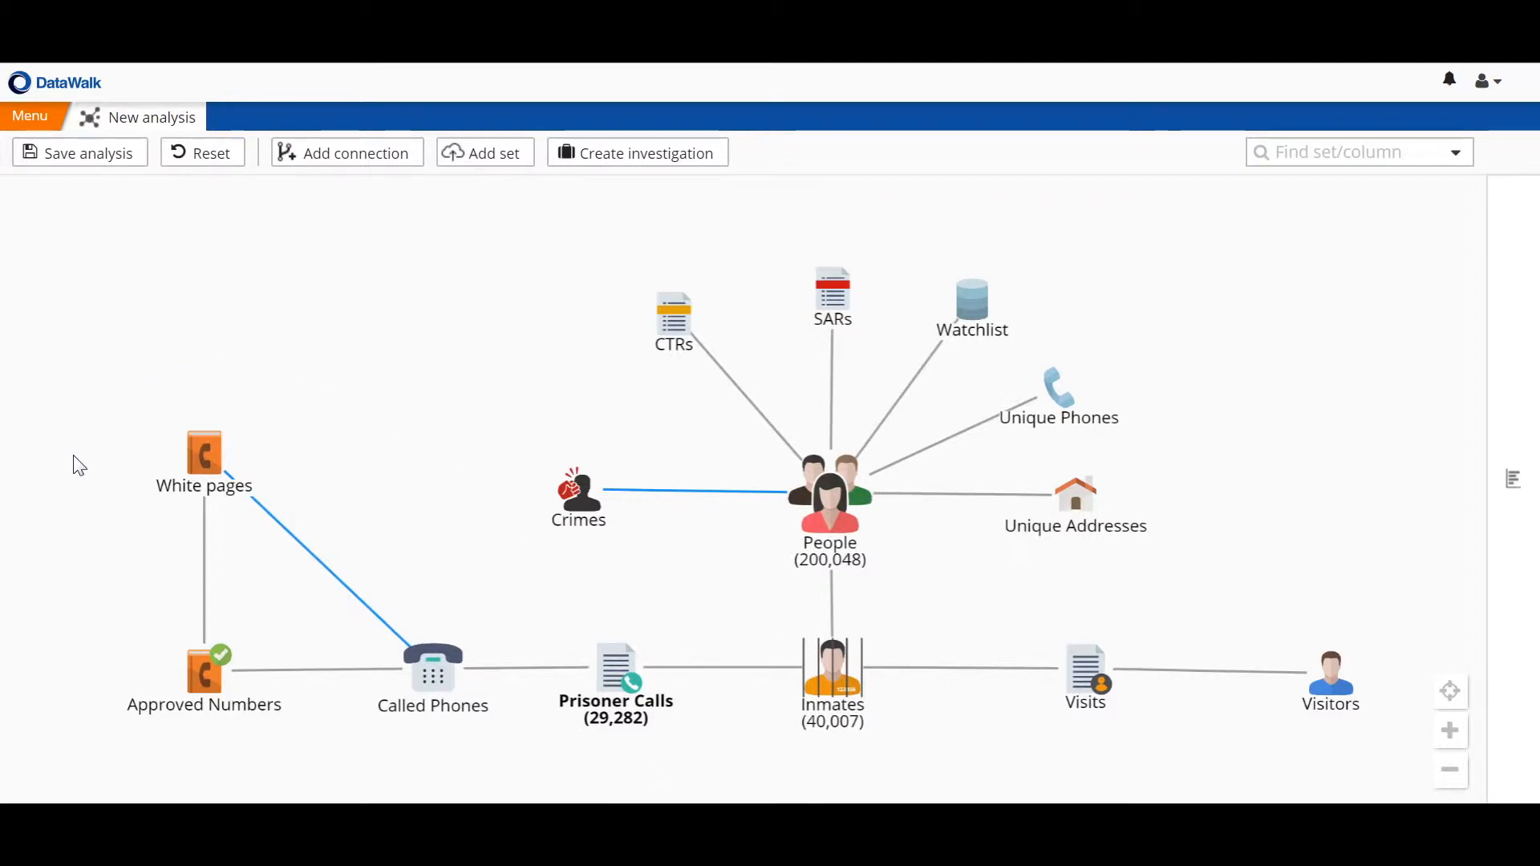
pyautogui.moveTo(200, 526)
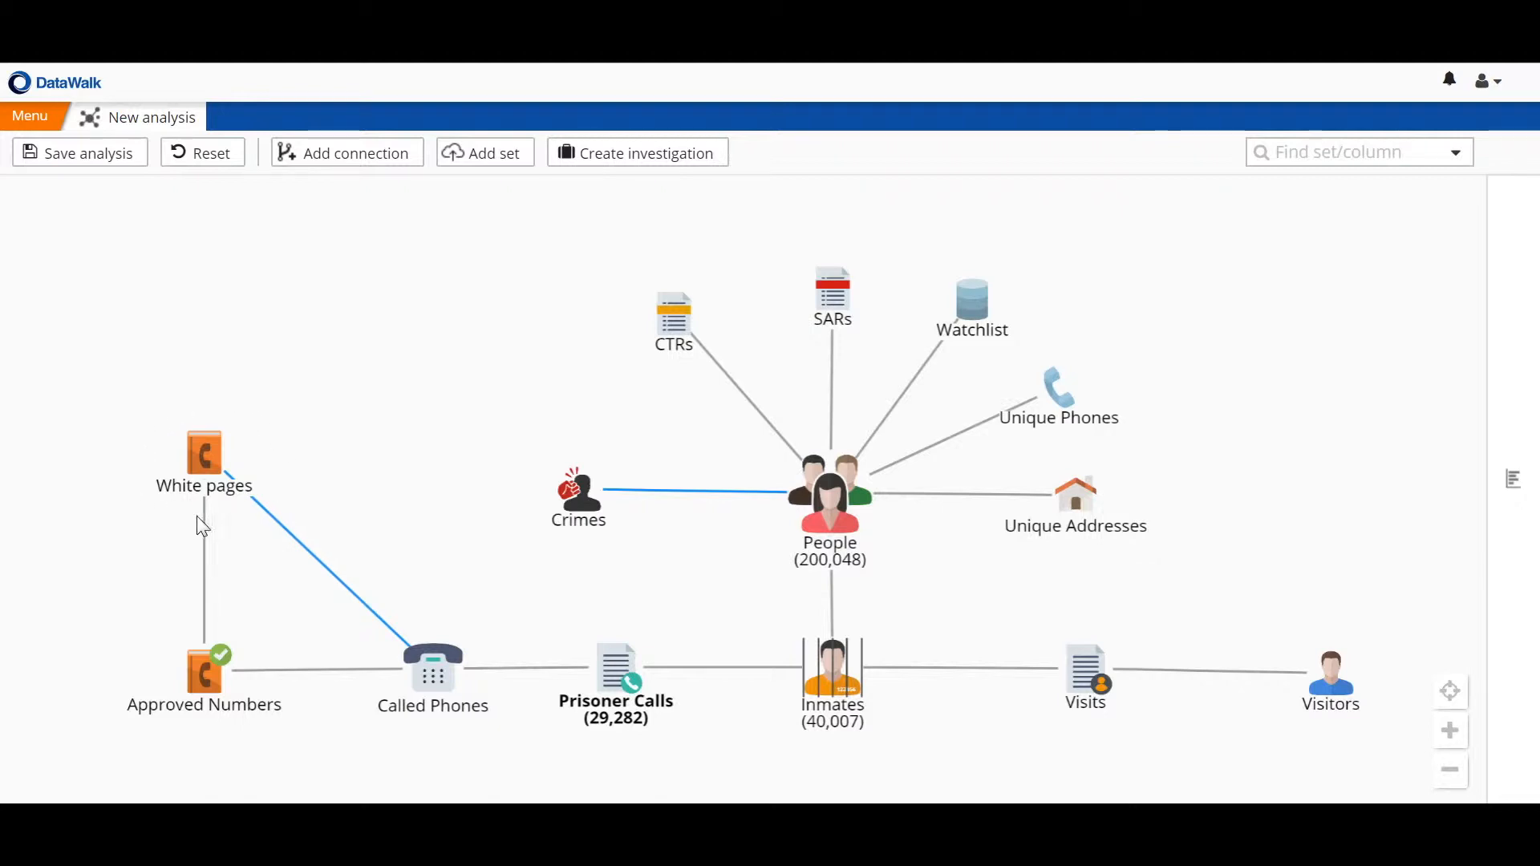
pyautogui.moveTo(1144, 358)
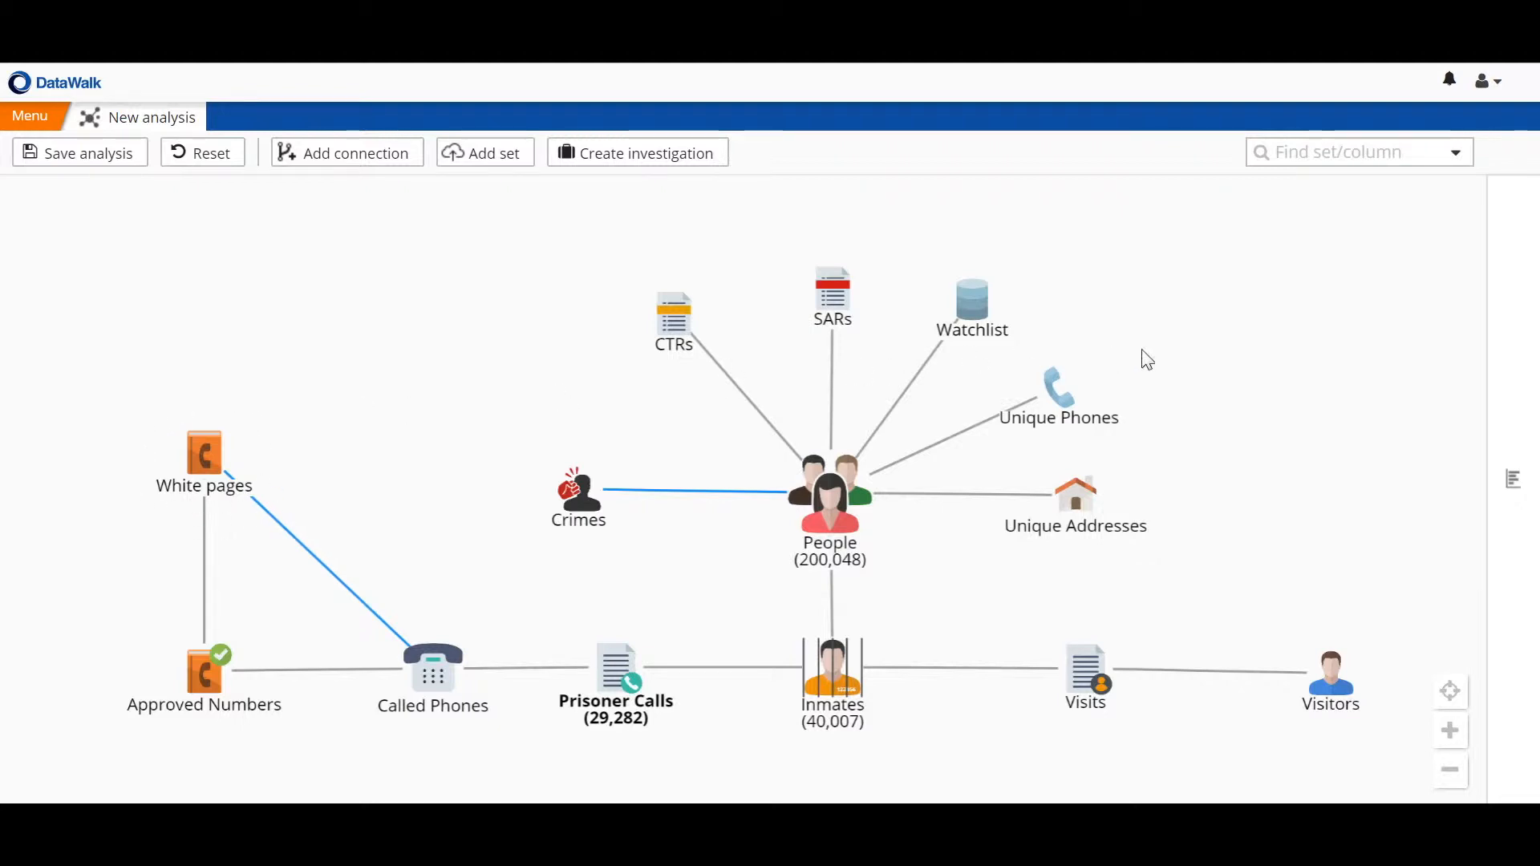
pyautogui.moveTo(843, 679)
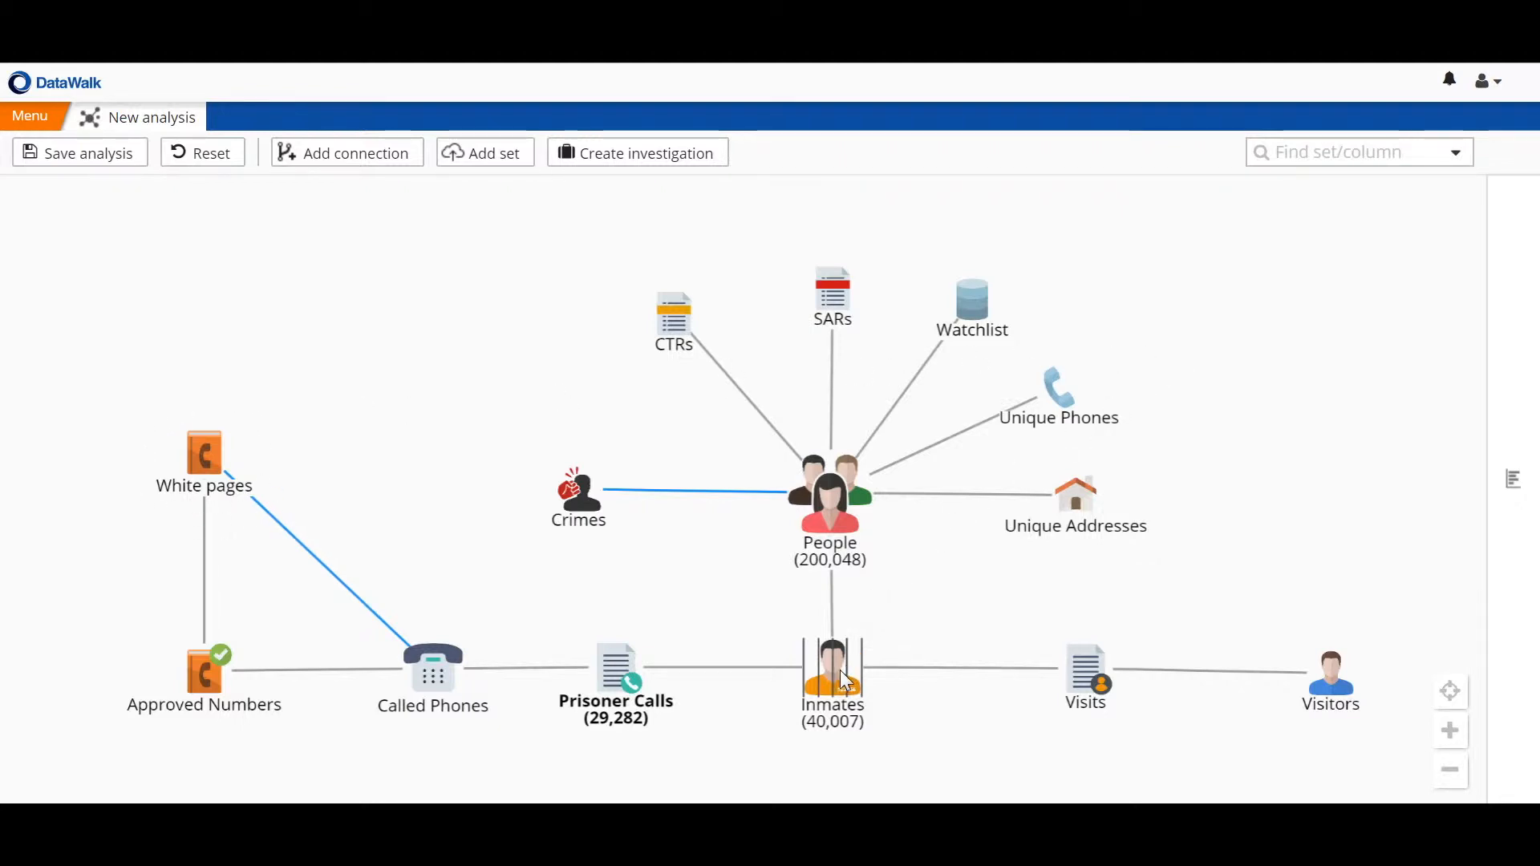
# Filter Inmates to the Sun County facility (7,666) and view the top Prisoner Calls destination phones
pyautogui.click(832, 681)
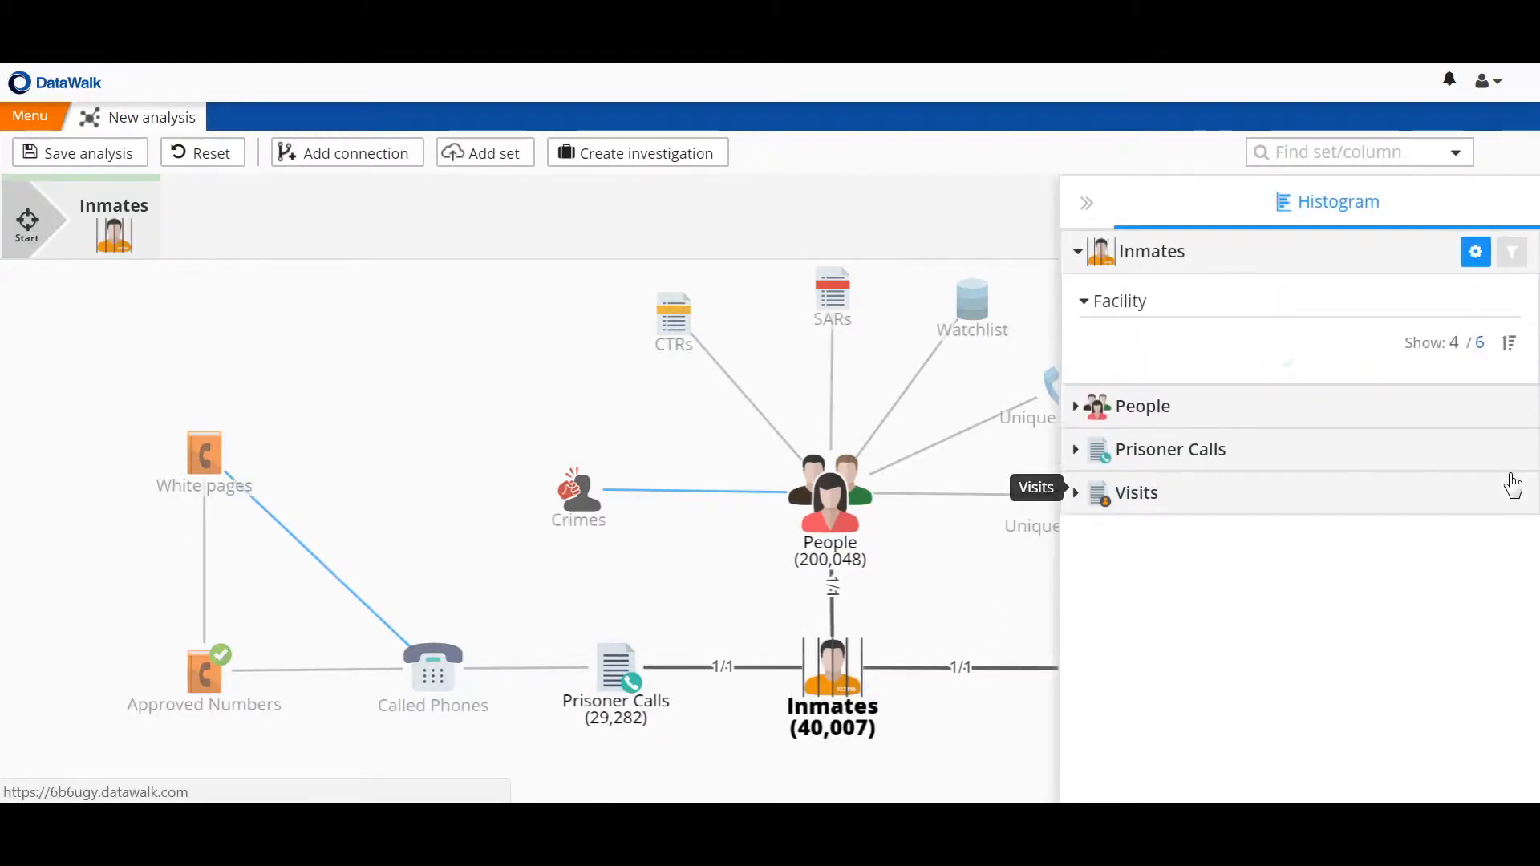
pyautogui.click(1106, 301)
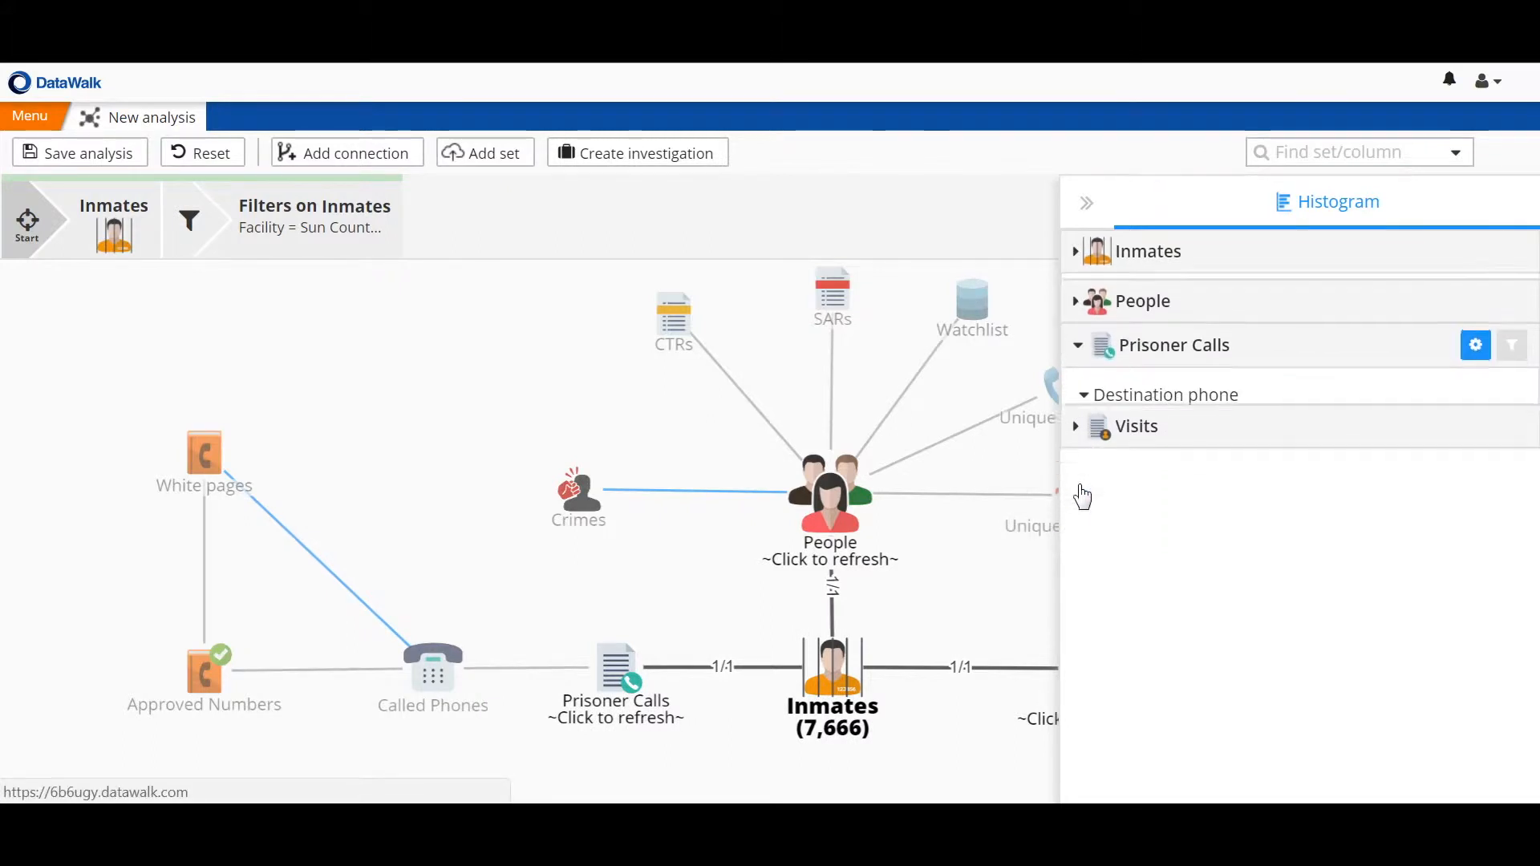
pyautogui.click(1165, 394)
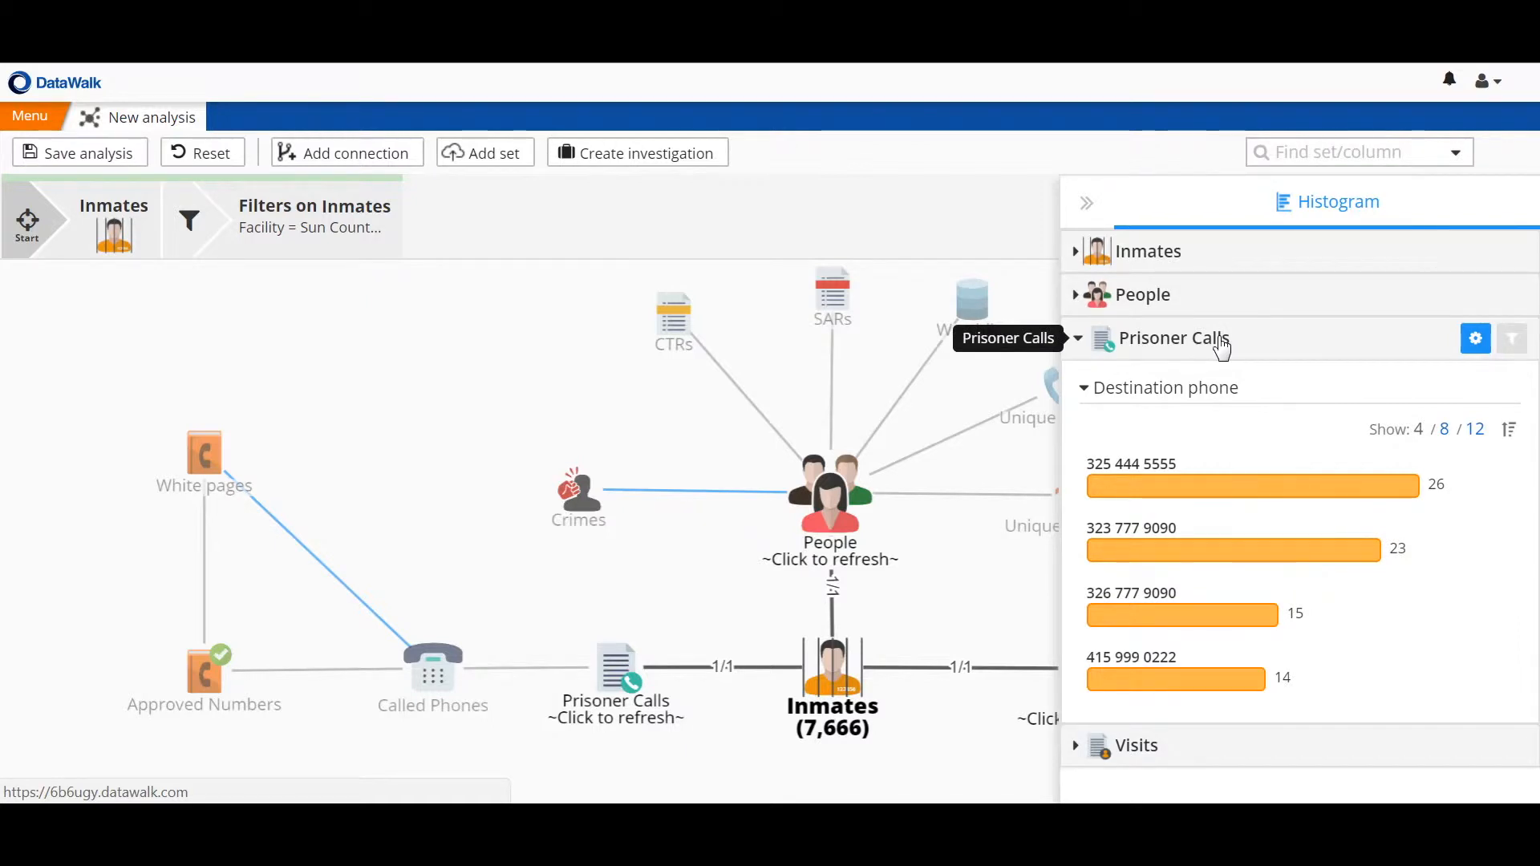
pyautogui.moveTo(1159, 528)
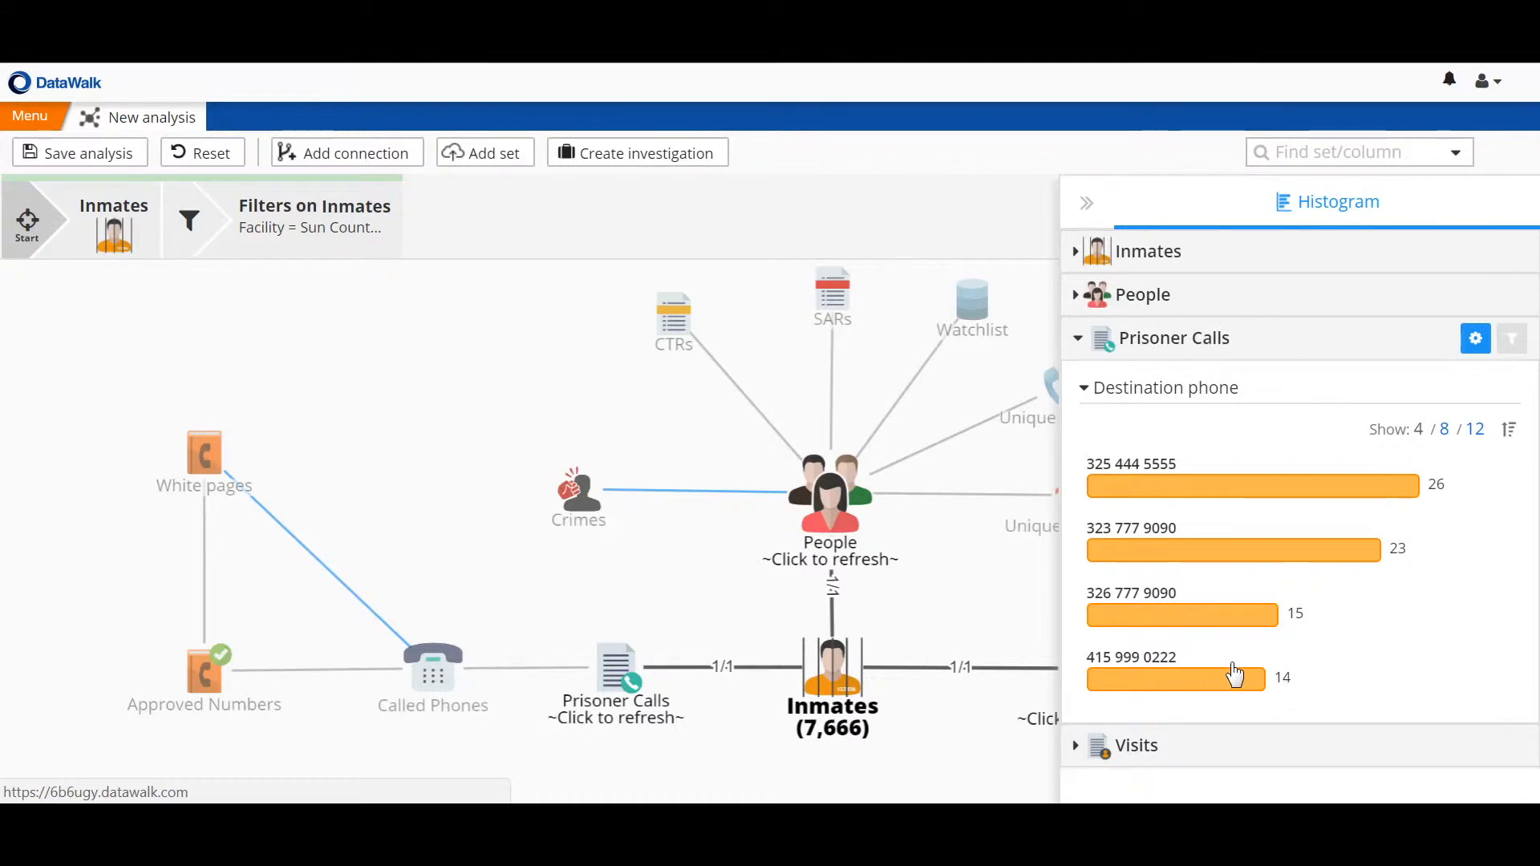
pyautogui.moveTo(1254, 696)
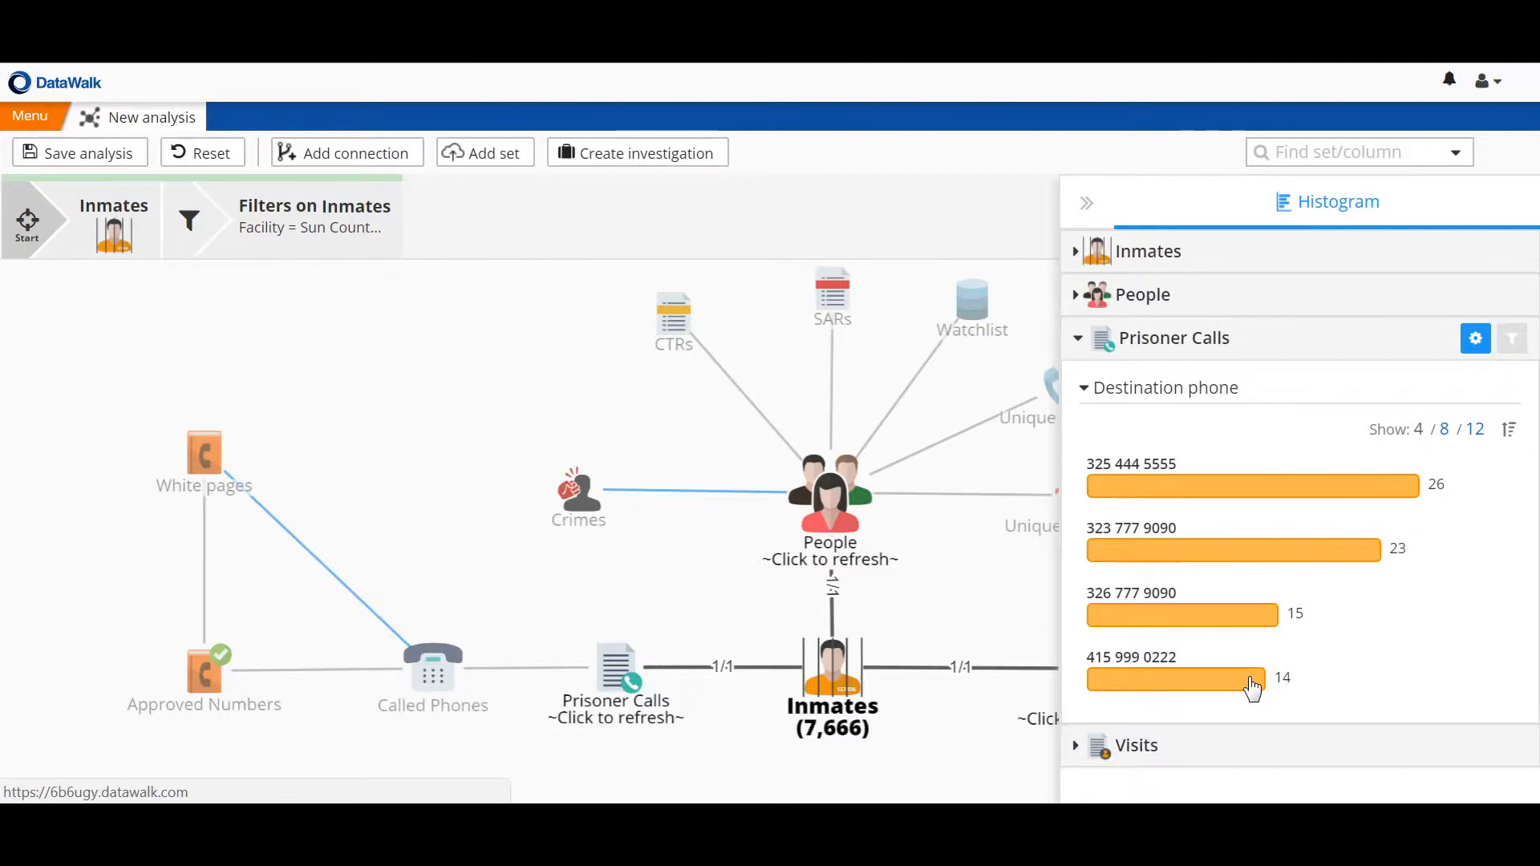
pyautogui.moveTo(1210, 431)
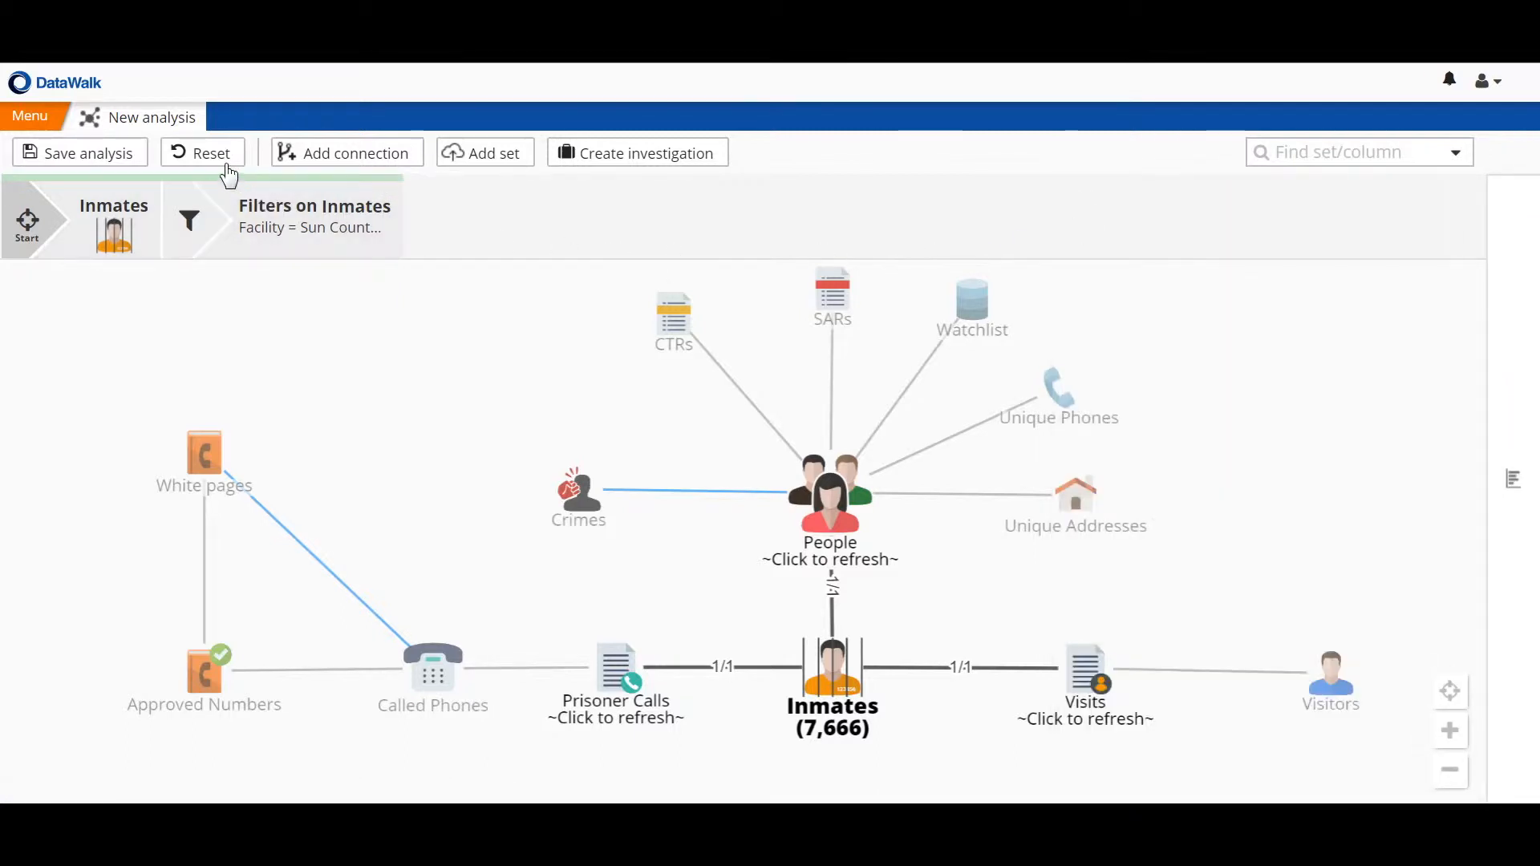
# Reset the analysis and link Approved Numbers (32,611) by number to Called Phones (28,450)
pyautogui.click(203, 152)
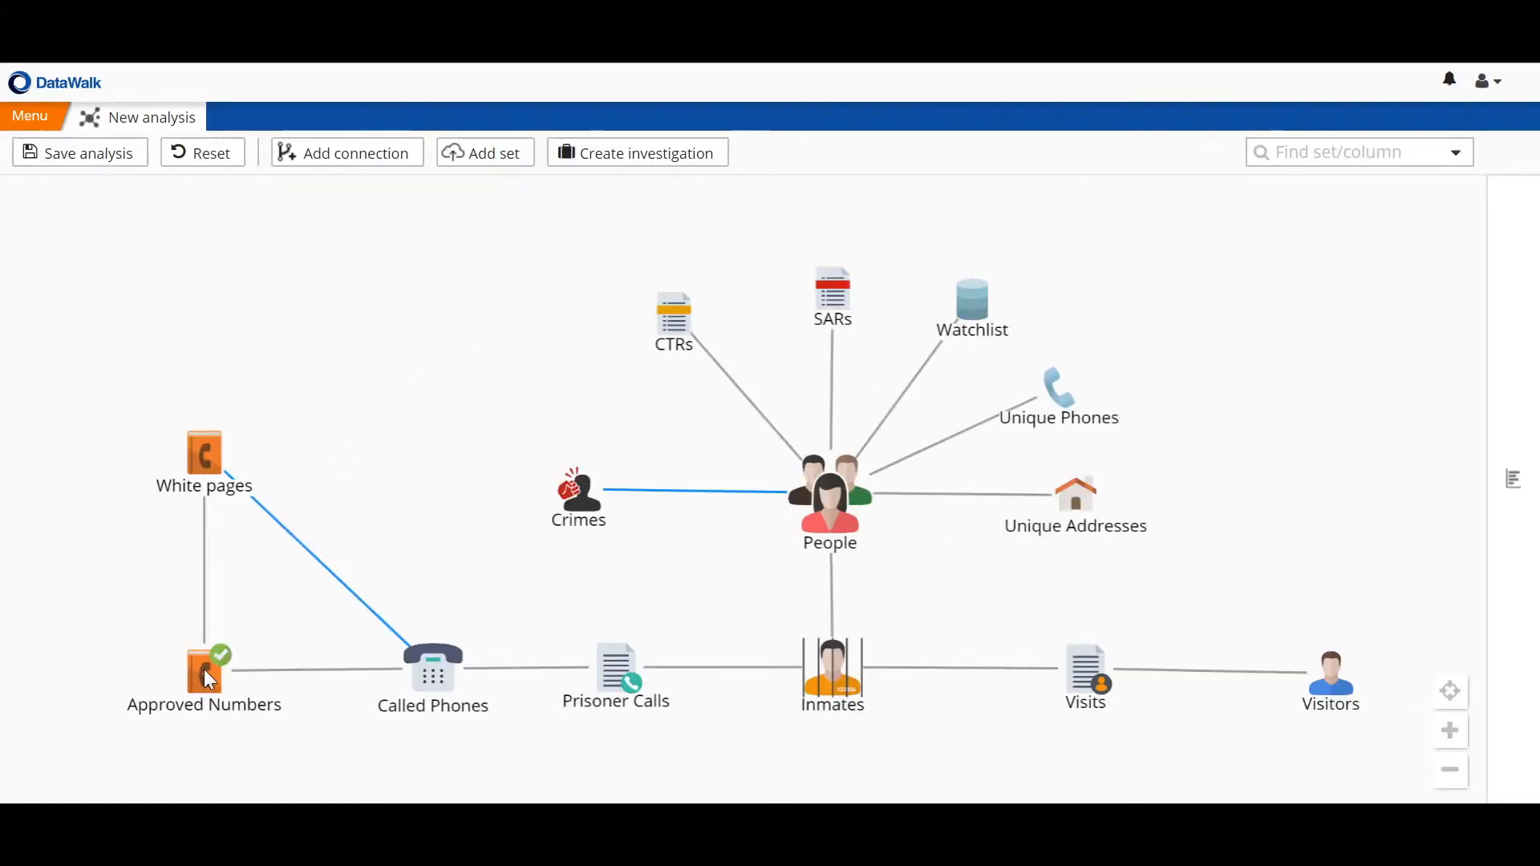
pyautogui.click(203, 675)
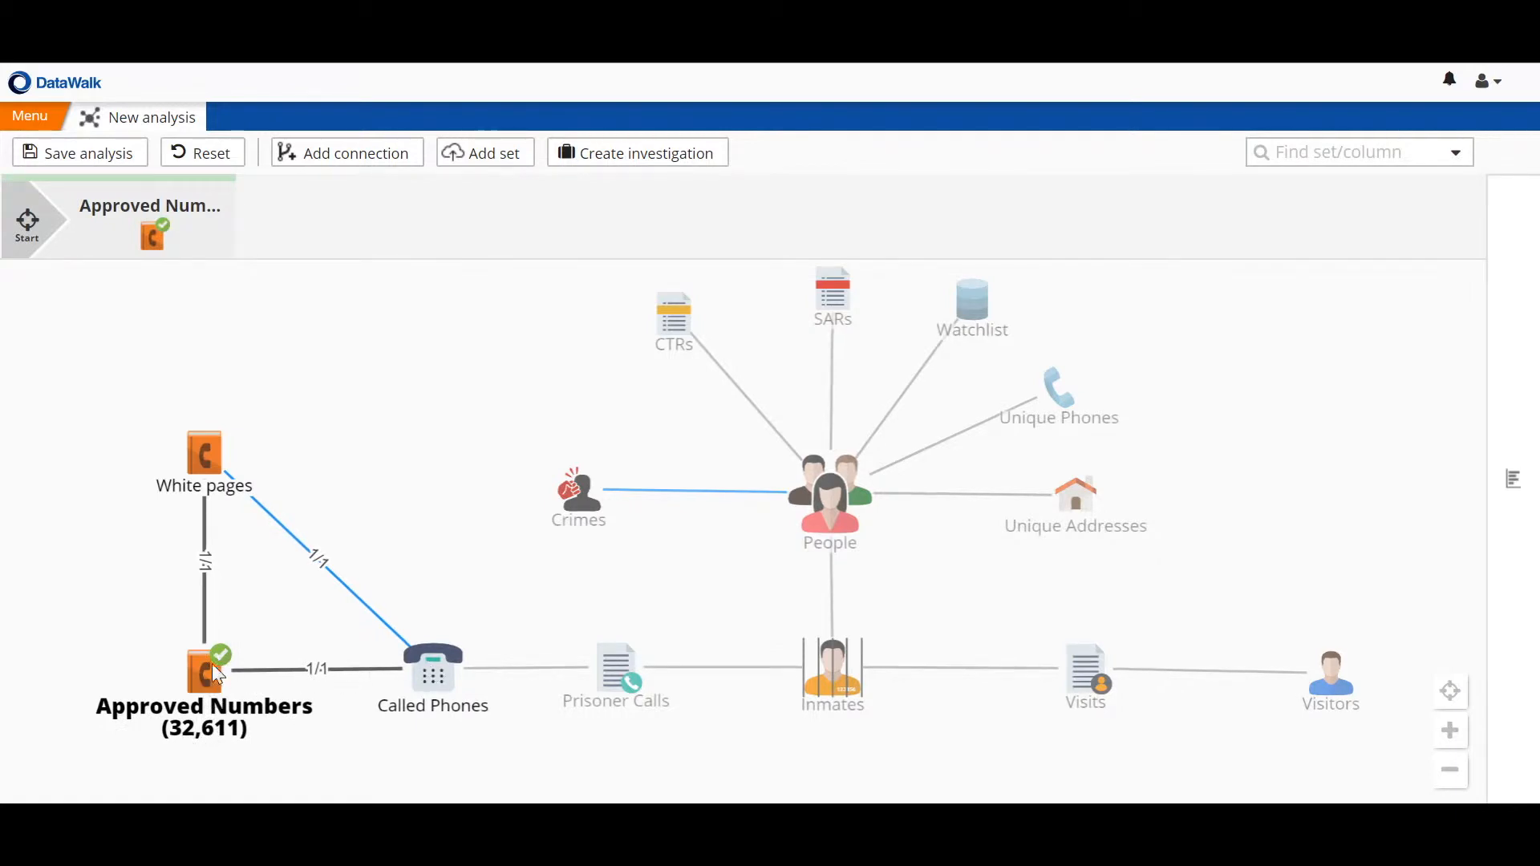
pyautogui.moveTo(433, 677)
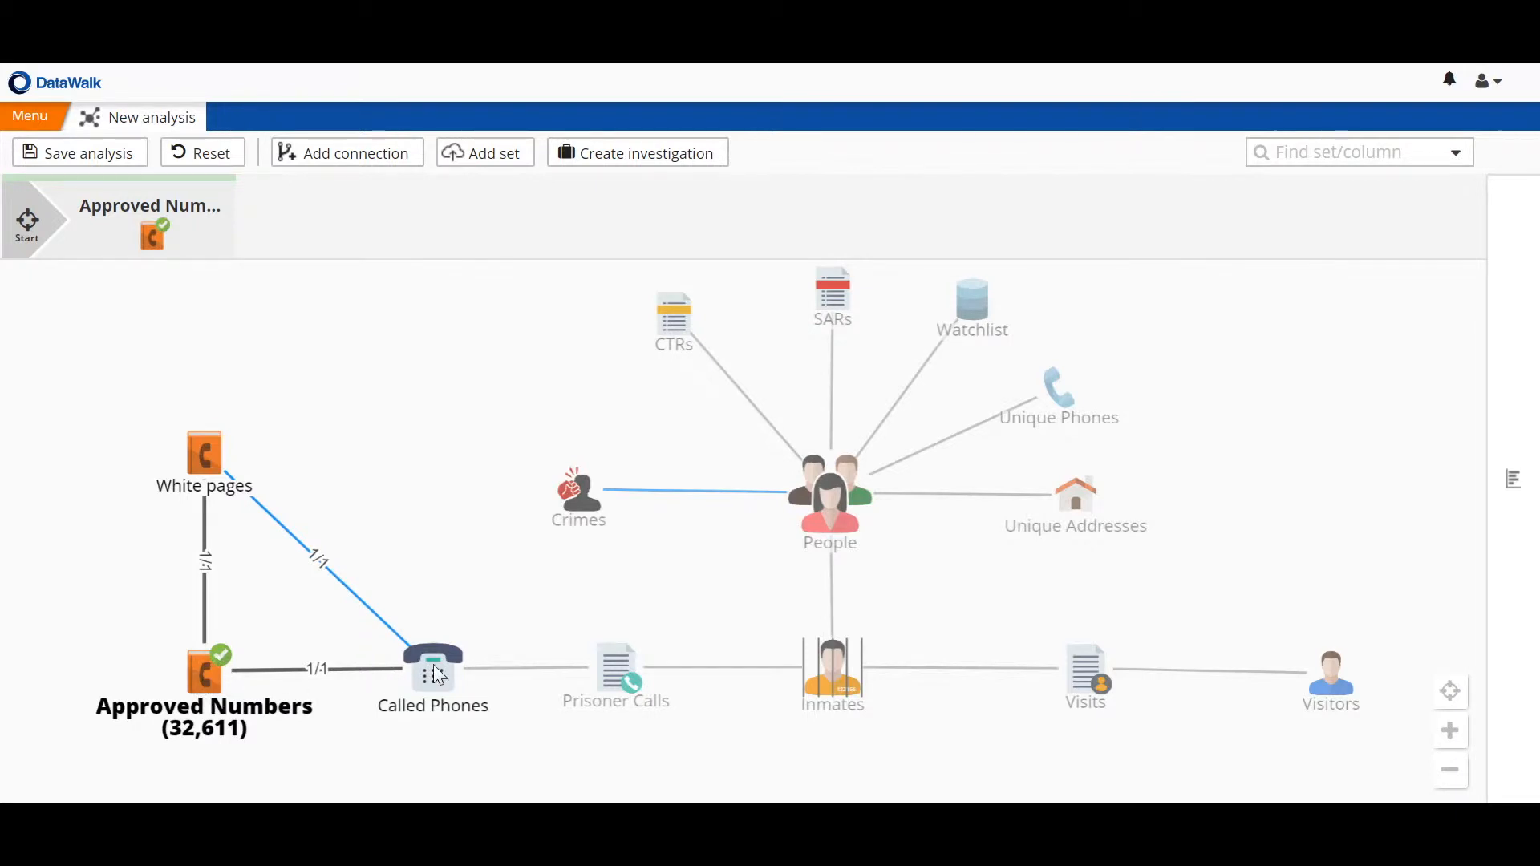
pyautogui.click(429, 669)
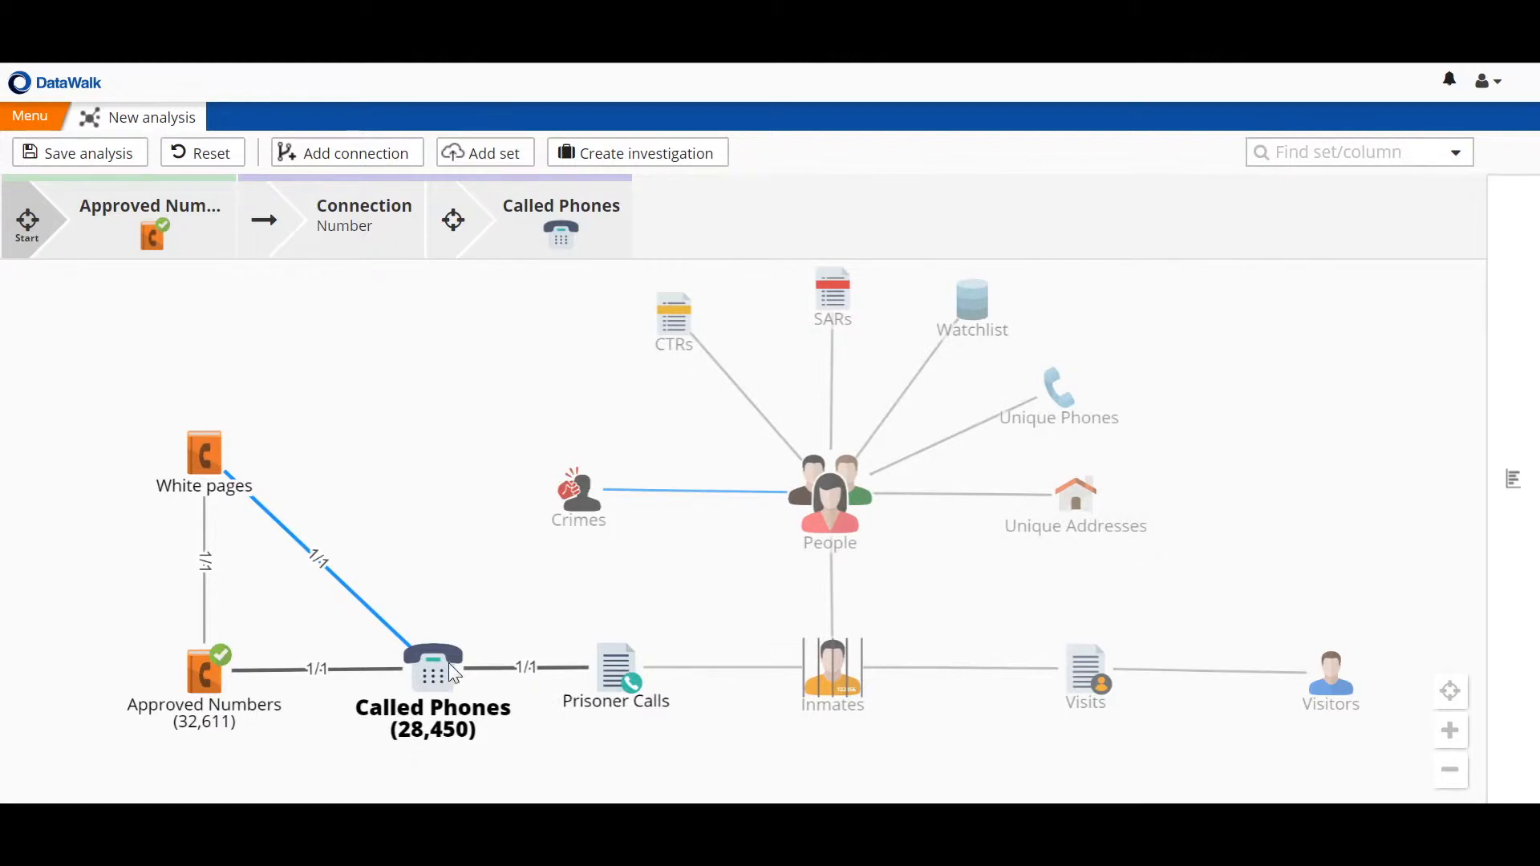
pyautogui.rightClick(431, 664)
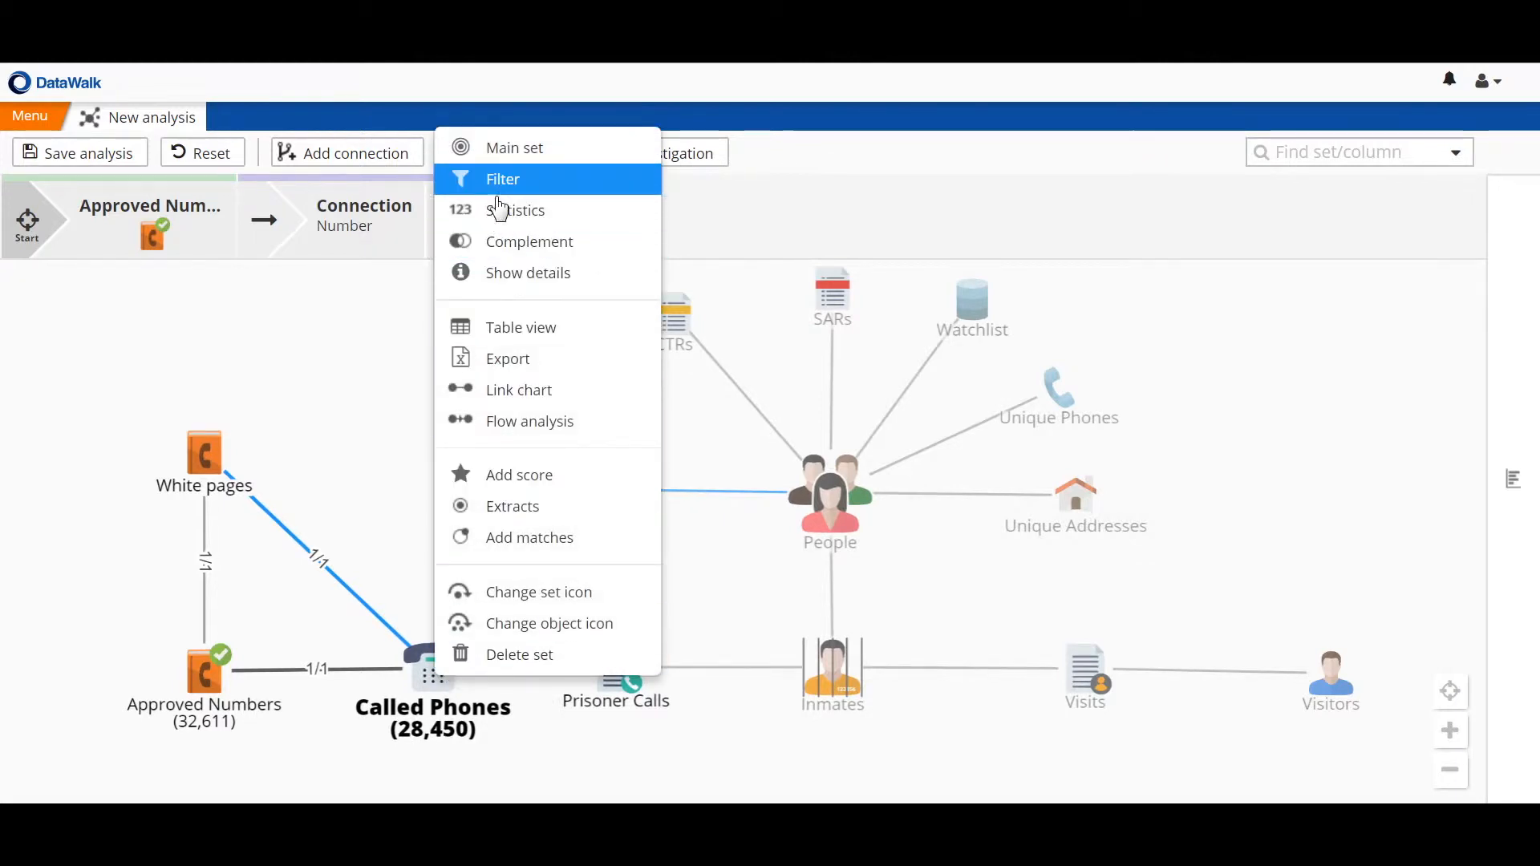
pyautogui.click(502, 179)
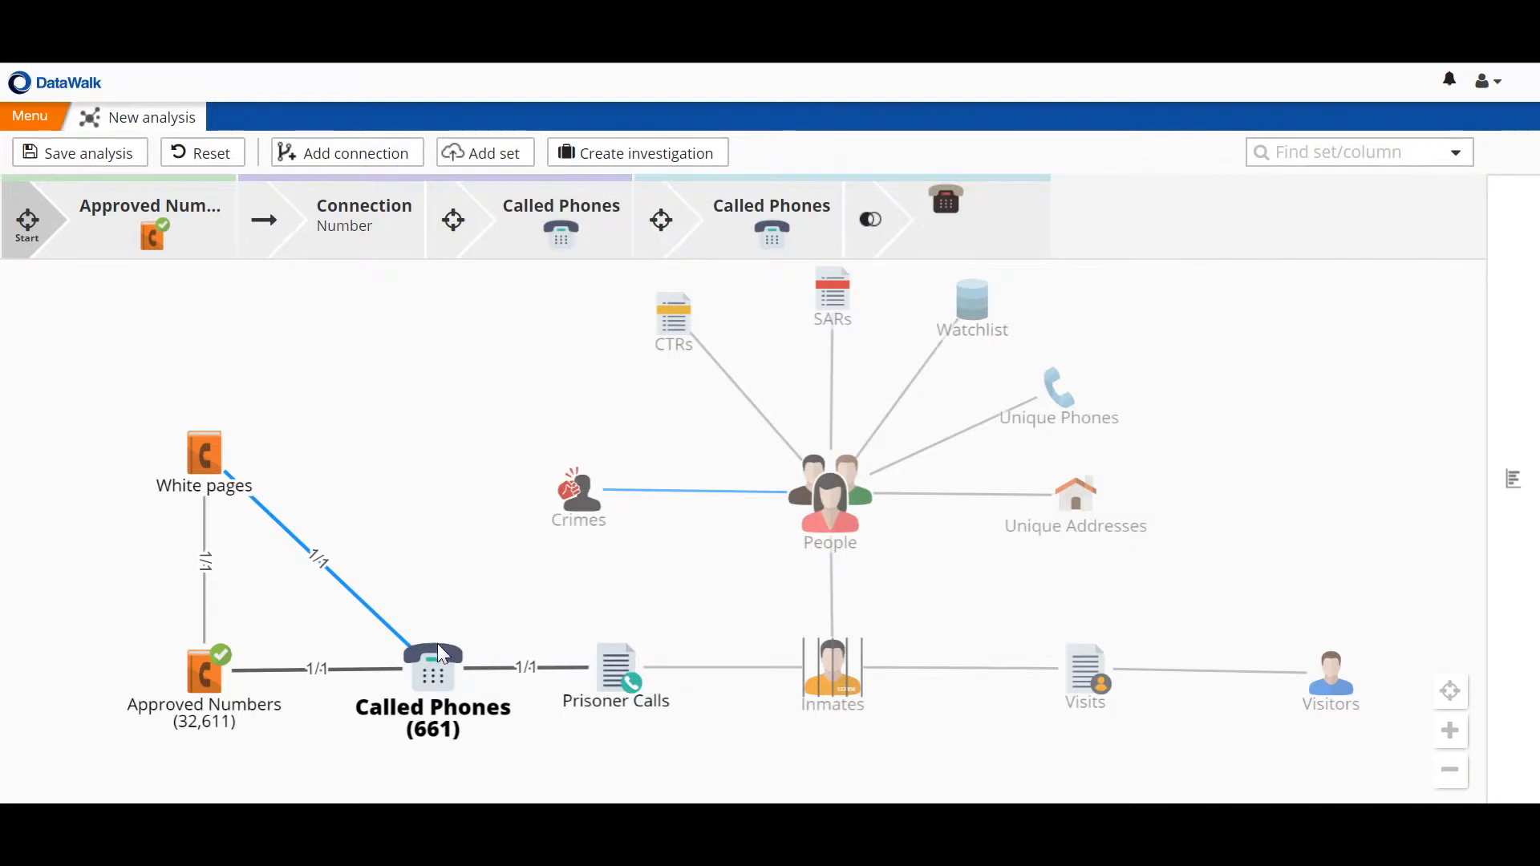
pyautogui.moveTo(430, 689)
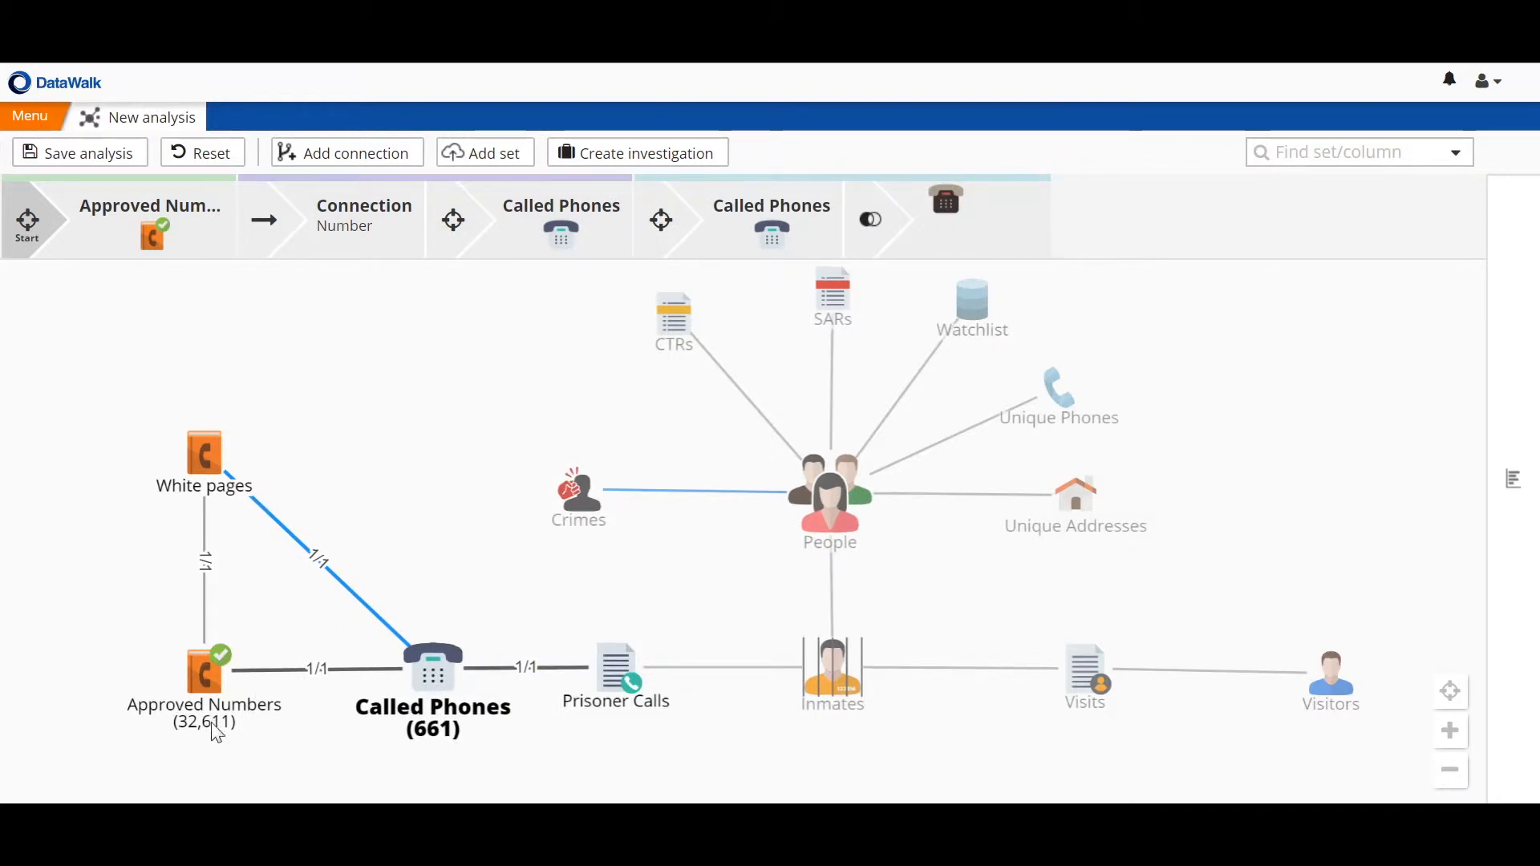
pyautogui.moveTo(304, 696)
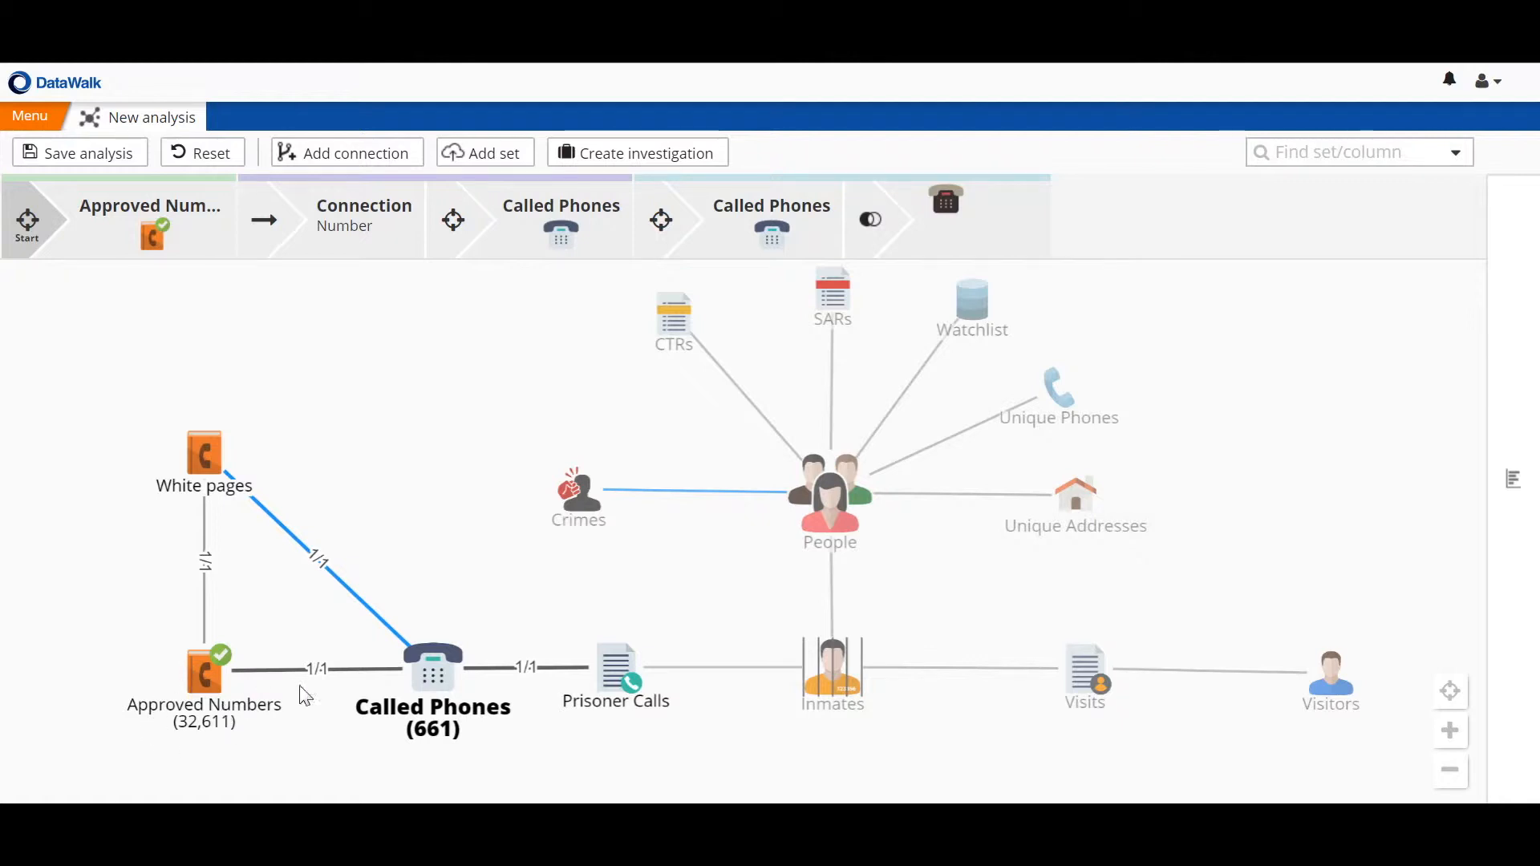
pyautogui.moveTo(420, 674)
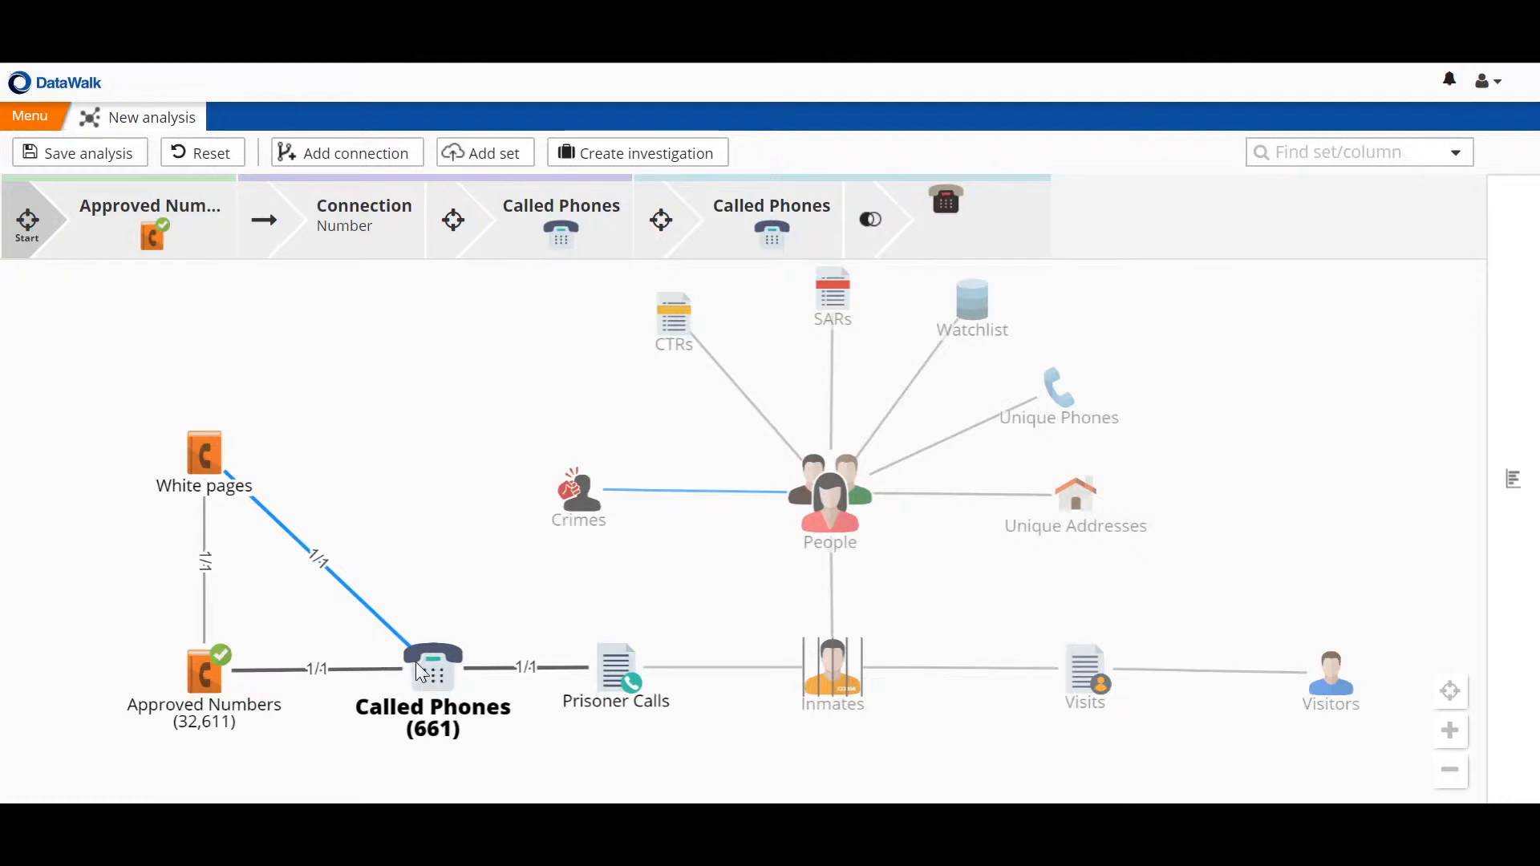
pyautogui.moveTo(442, 682)
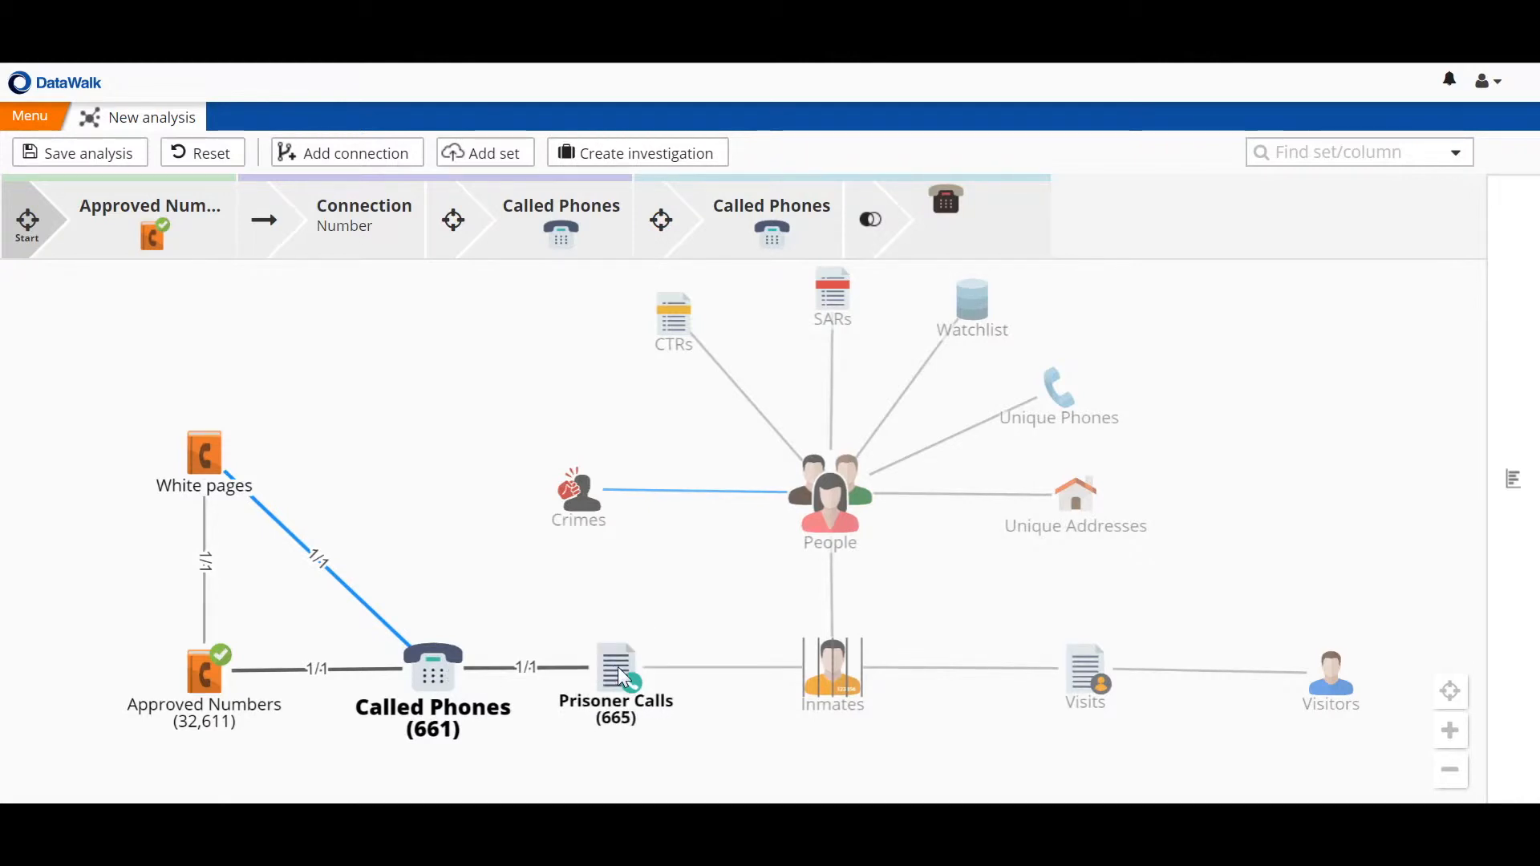
pyautogui.moveTo(1180, 567)
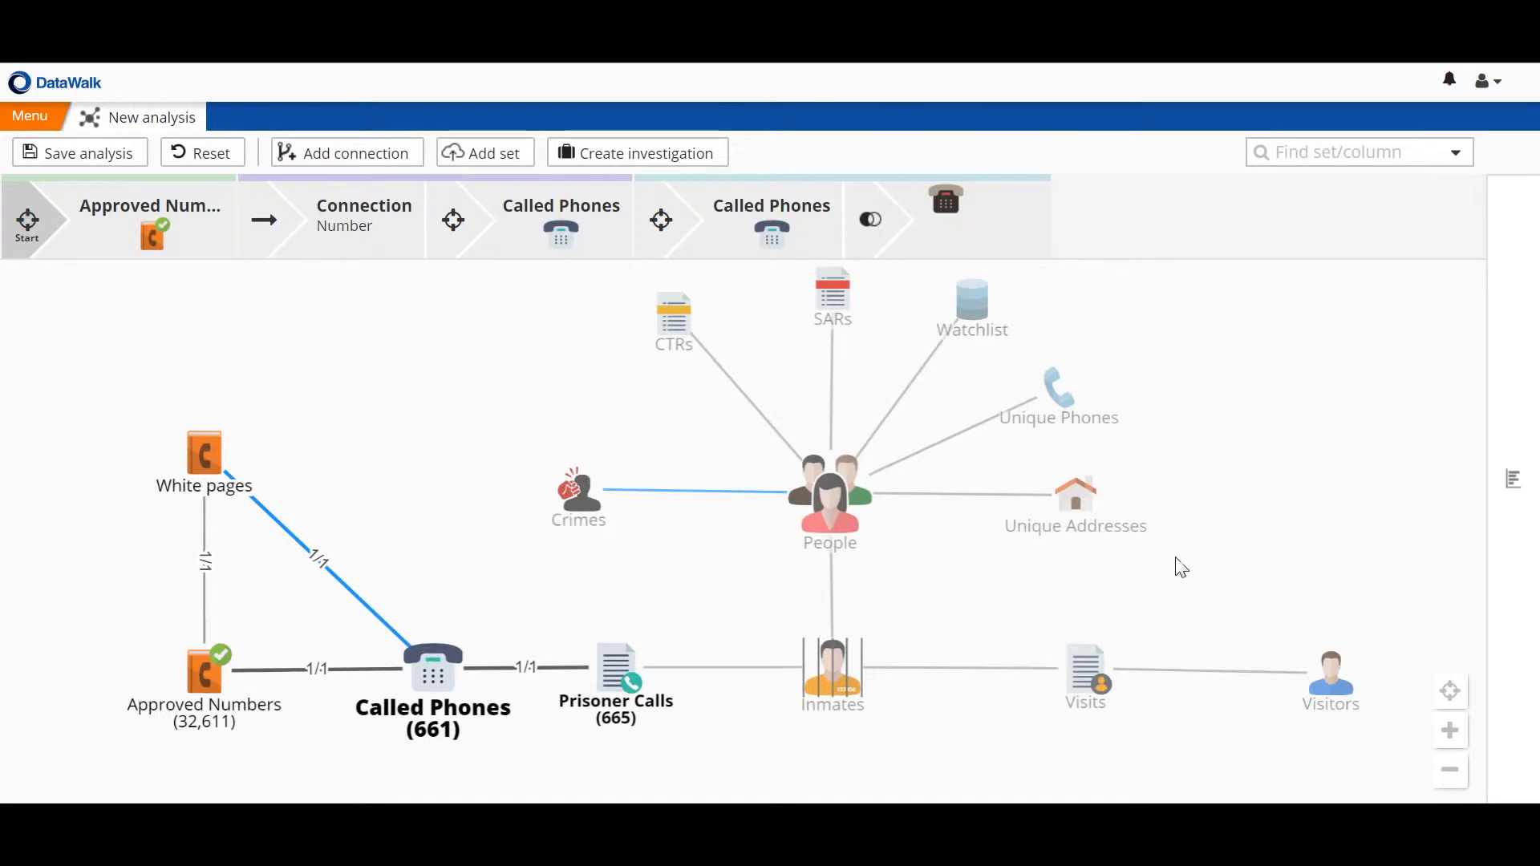
pyautogui.click(614, 670)
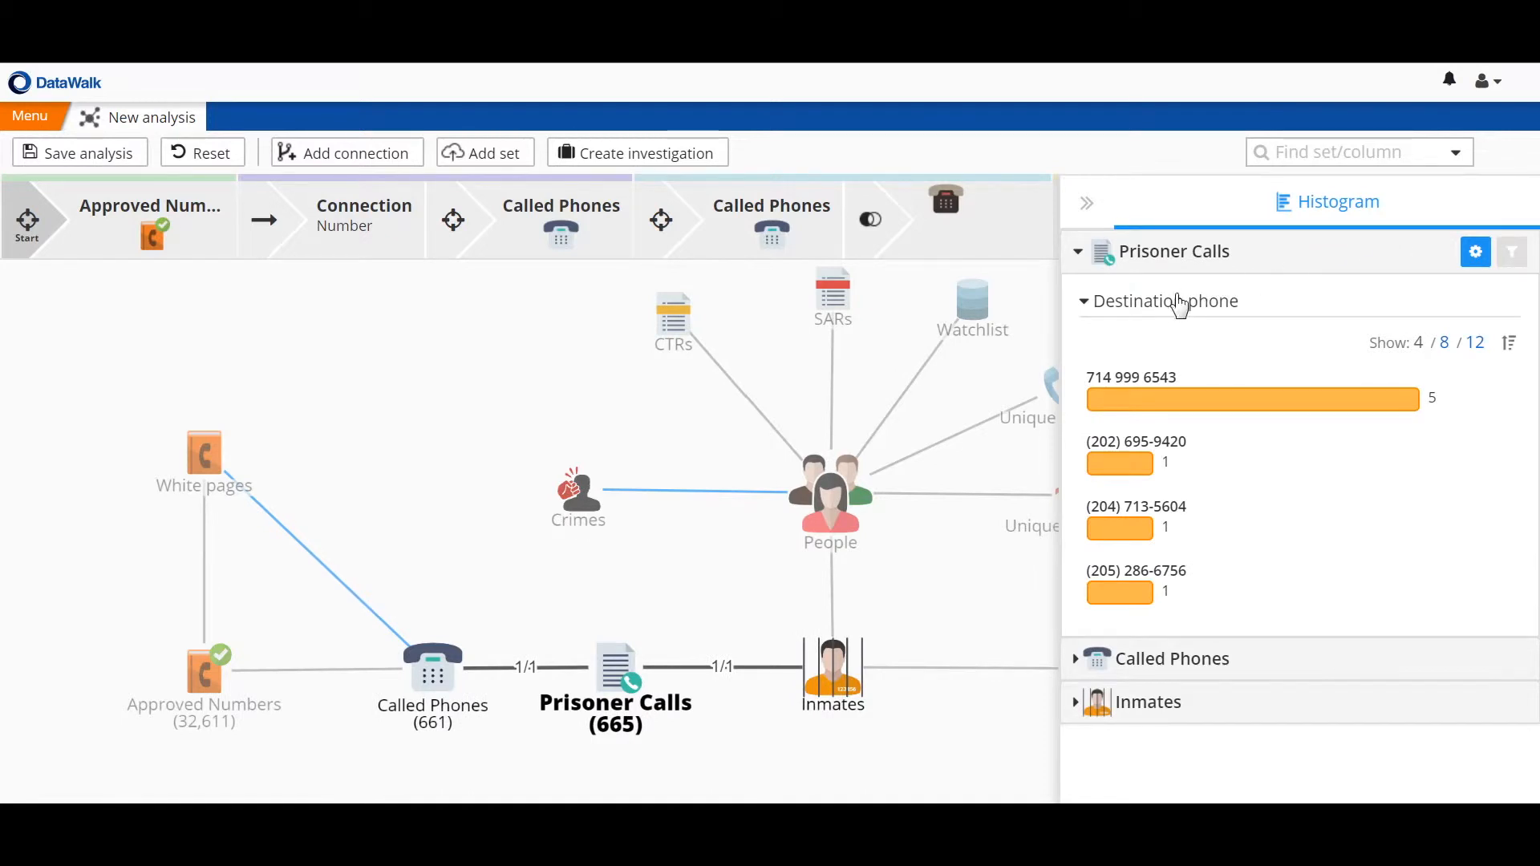
pyautogui.moveTo(1377, 399)
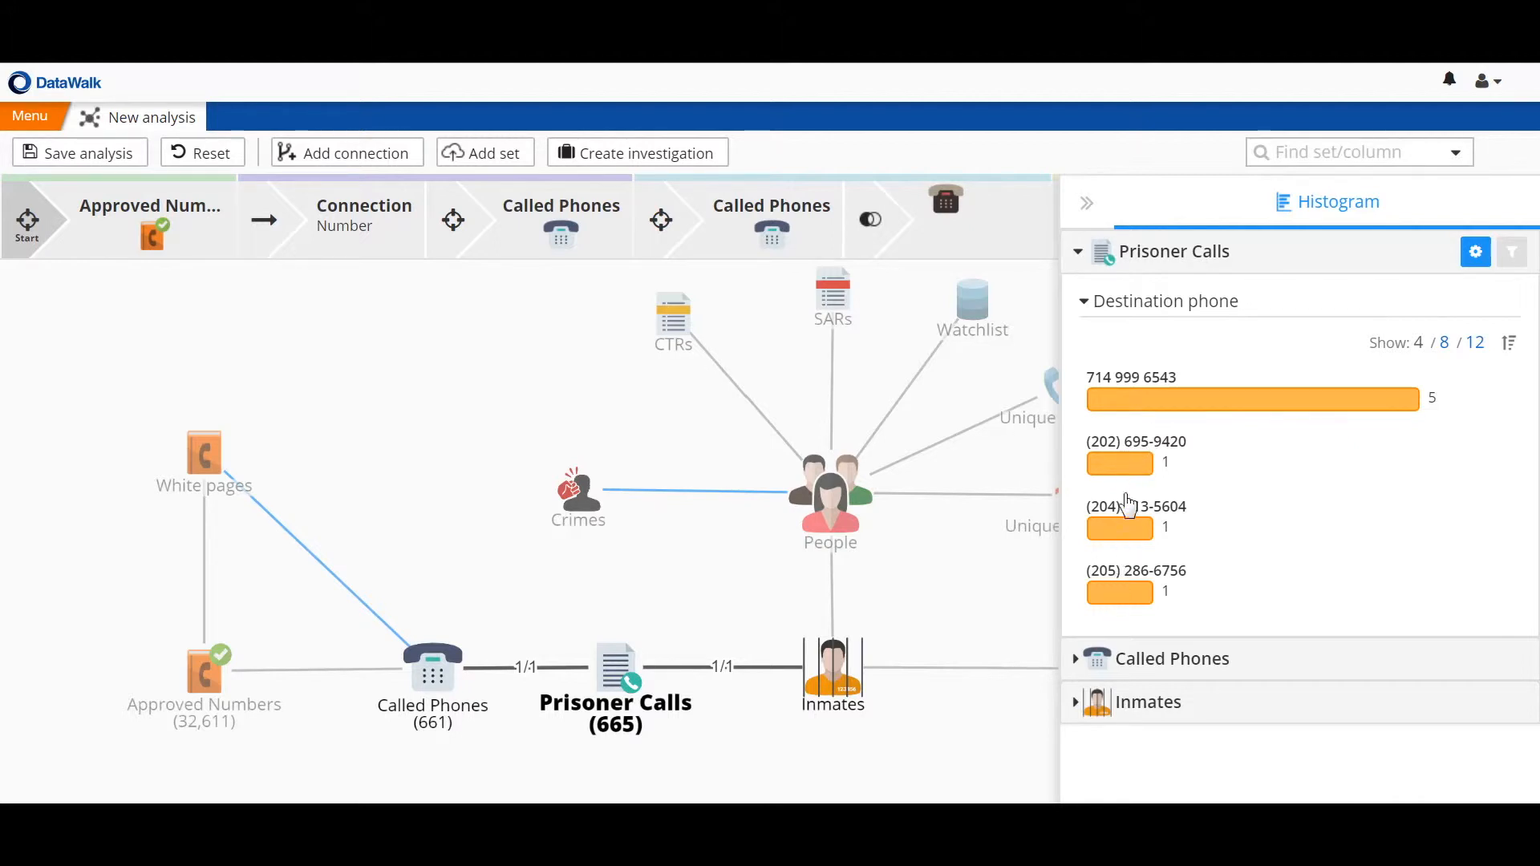
pyautogui.moveTo(1208, 417)
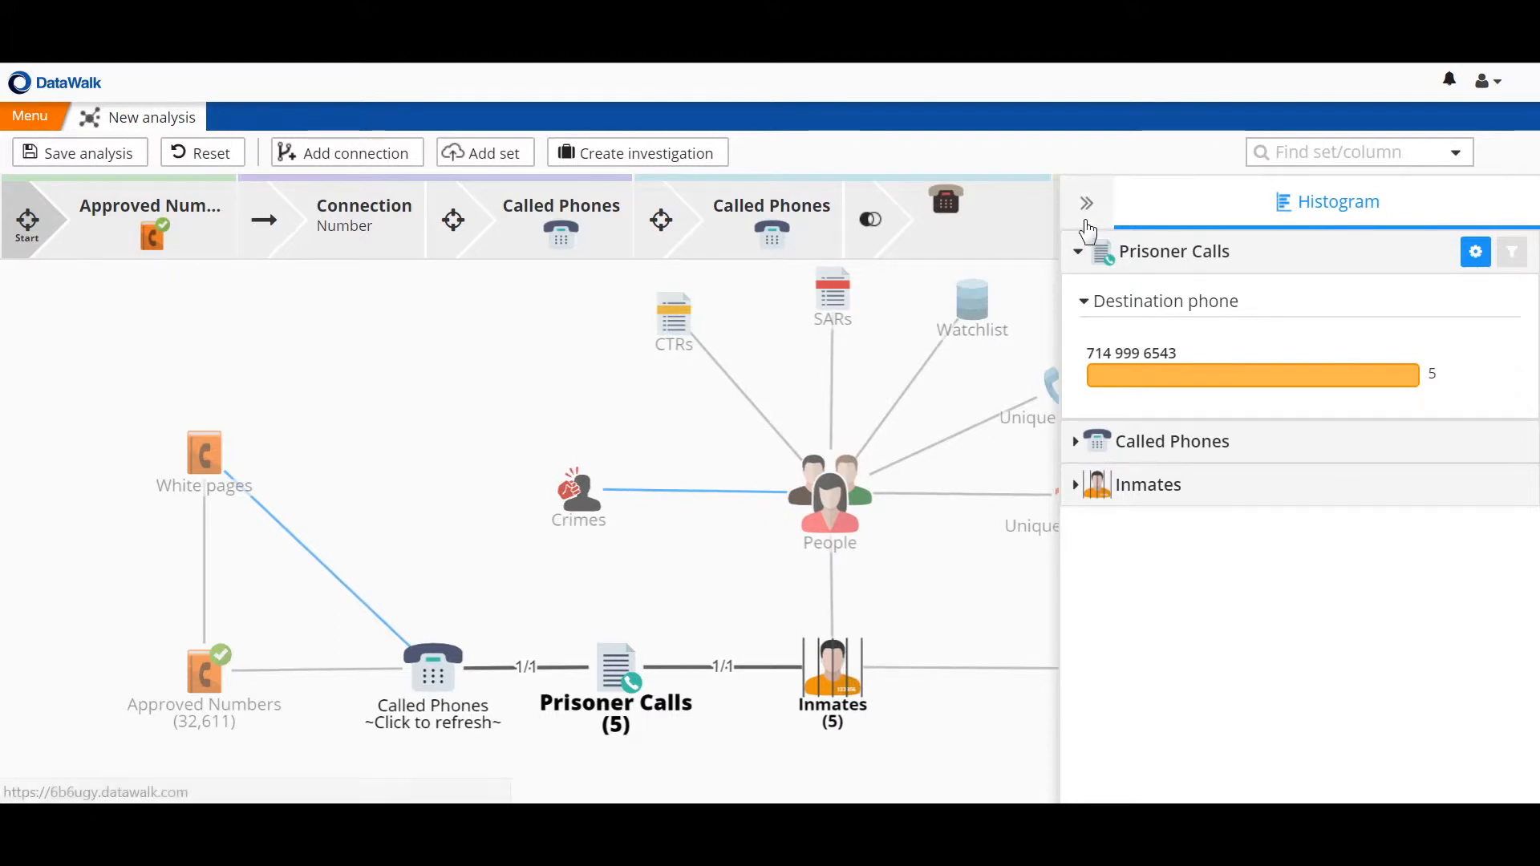
pyautogui.click(1086, 202)
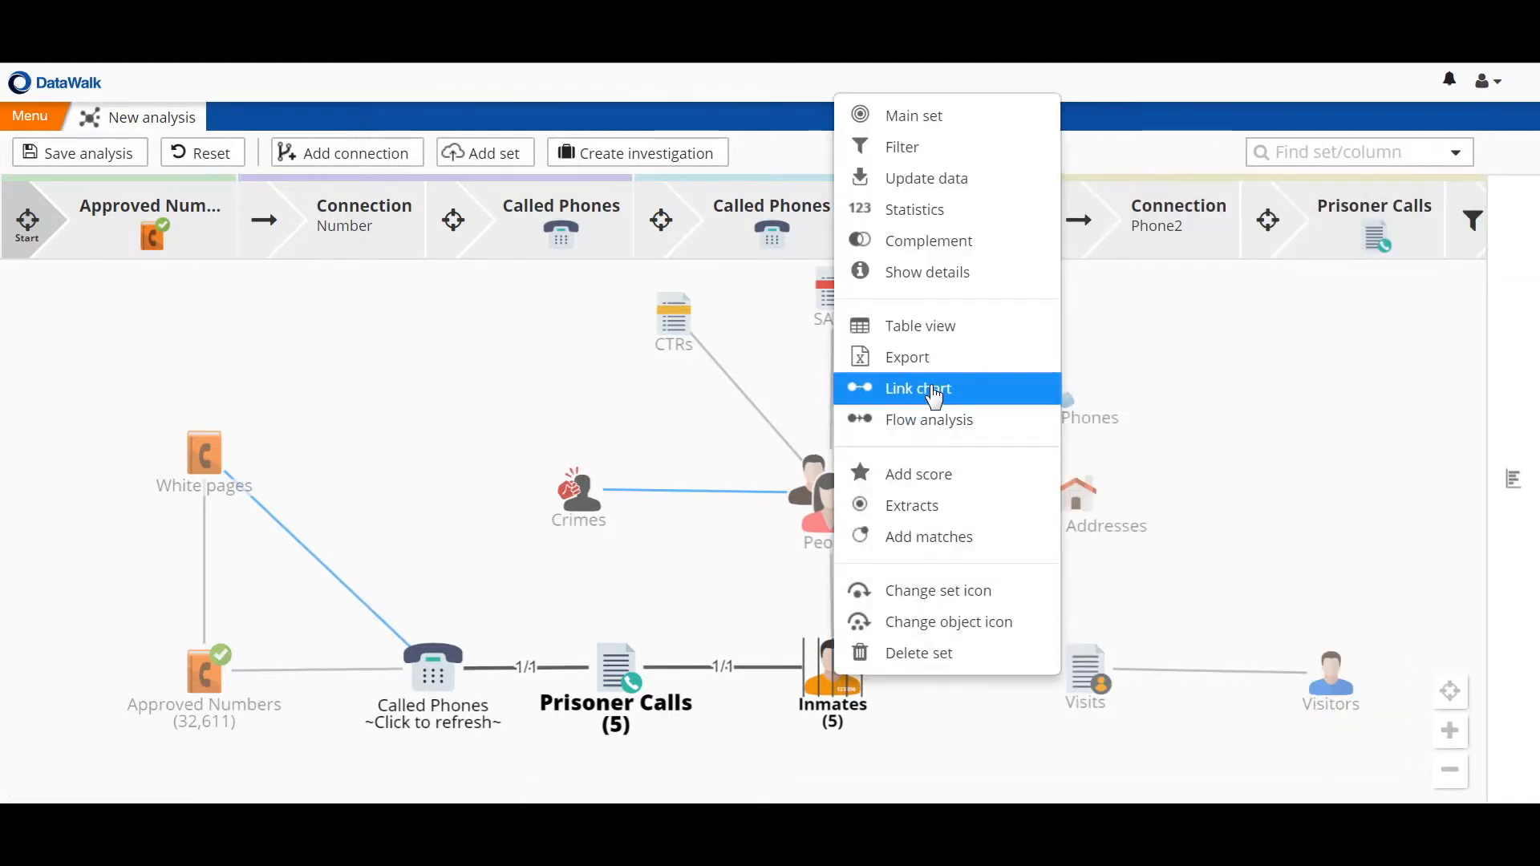
# Open the five inmates in a link chart and add their linked Prisoner Calls for the whole family
pyautogui.click(918, 389)
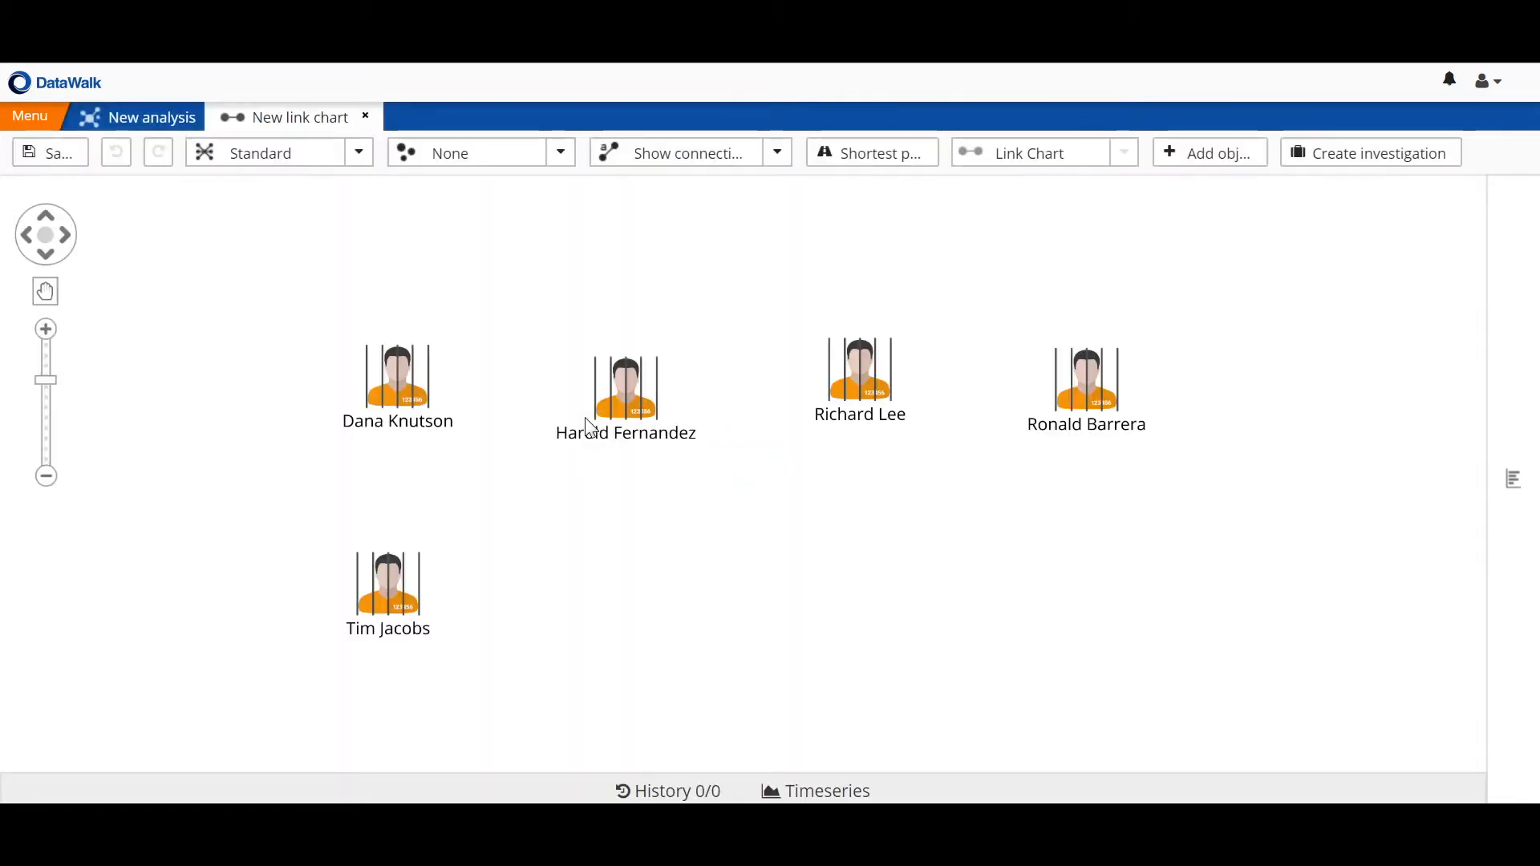
pyautogui.rightClick(625, 379)
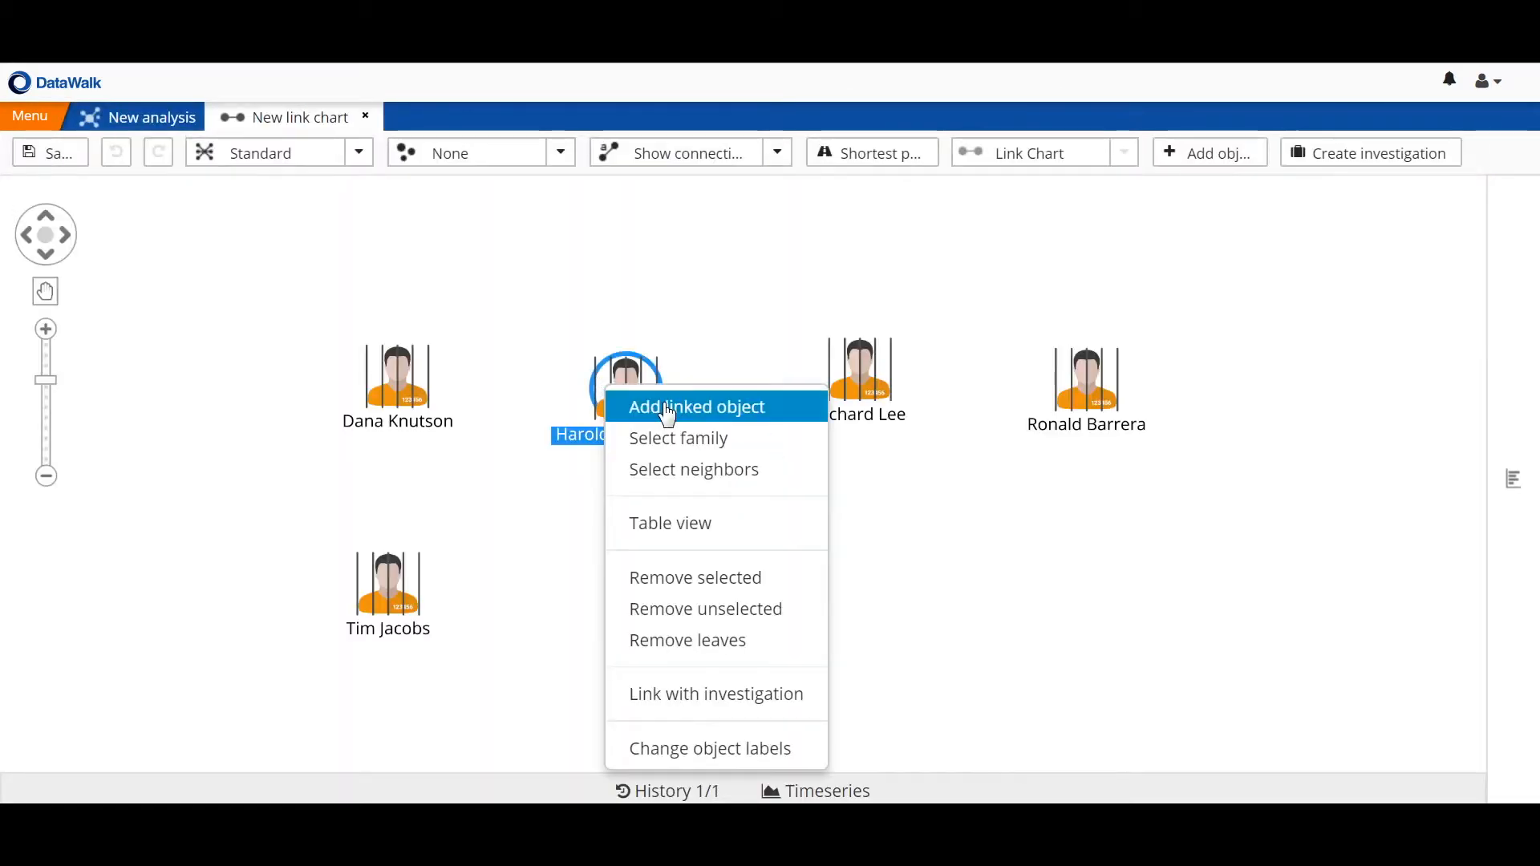
pyautogui.click(696, 407)
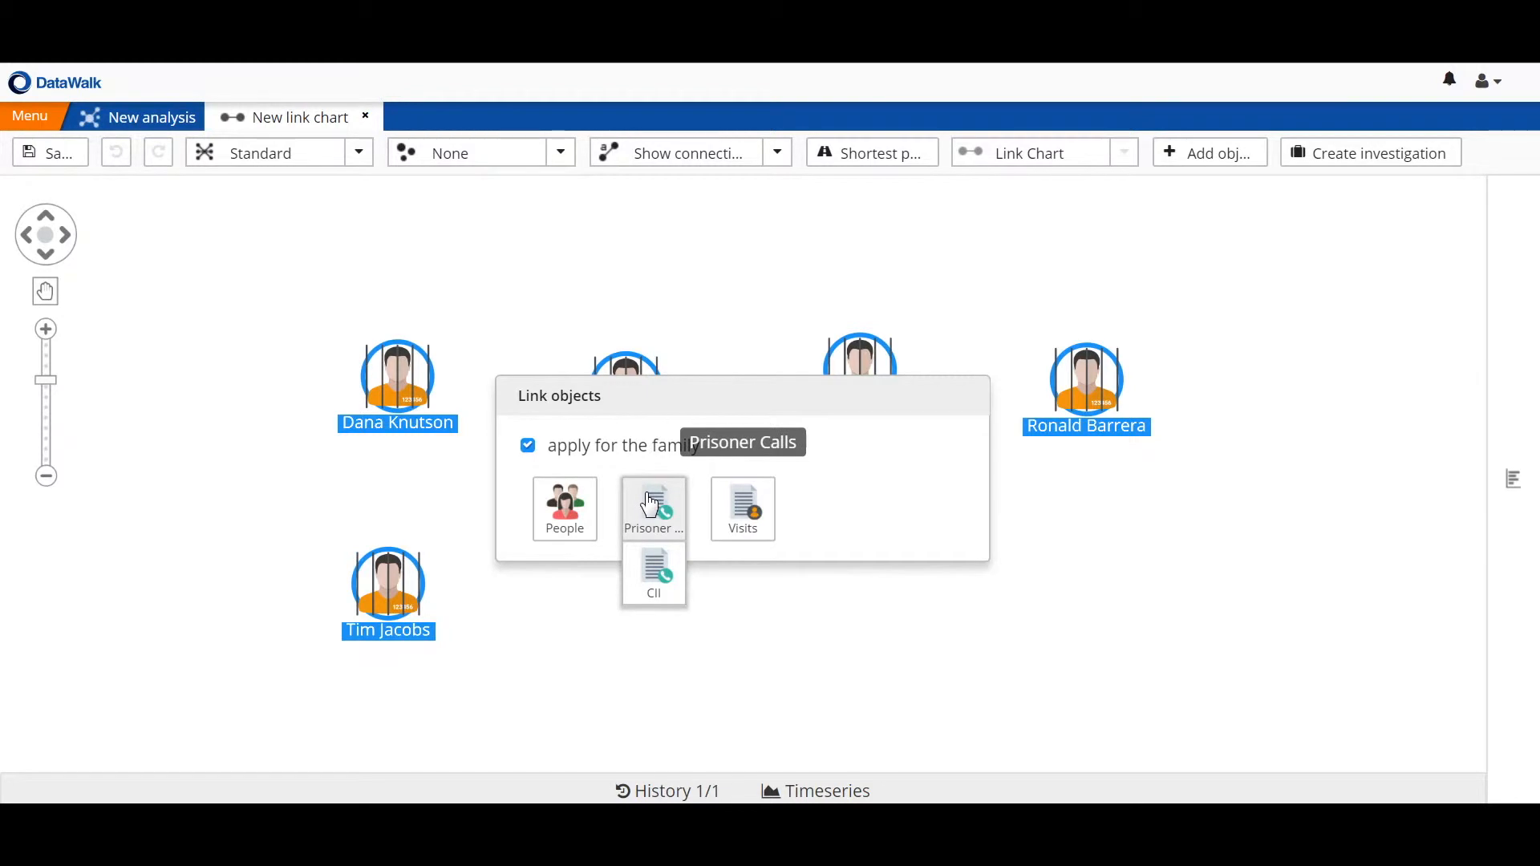
pyautogui.click(654, 508)
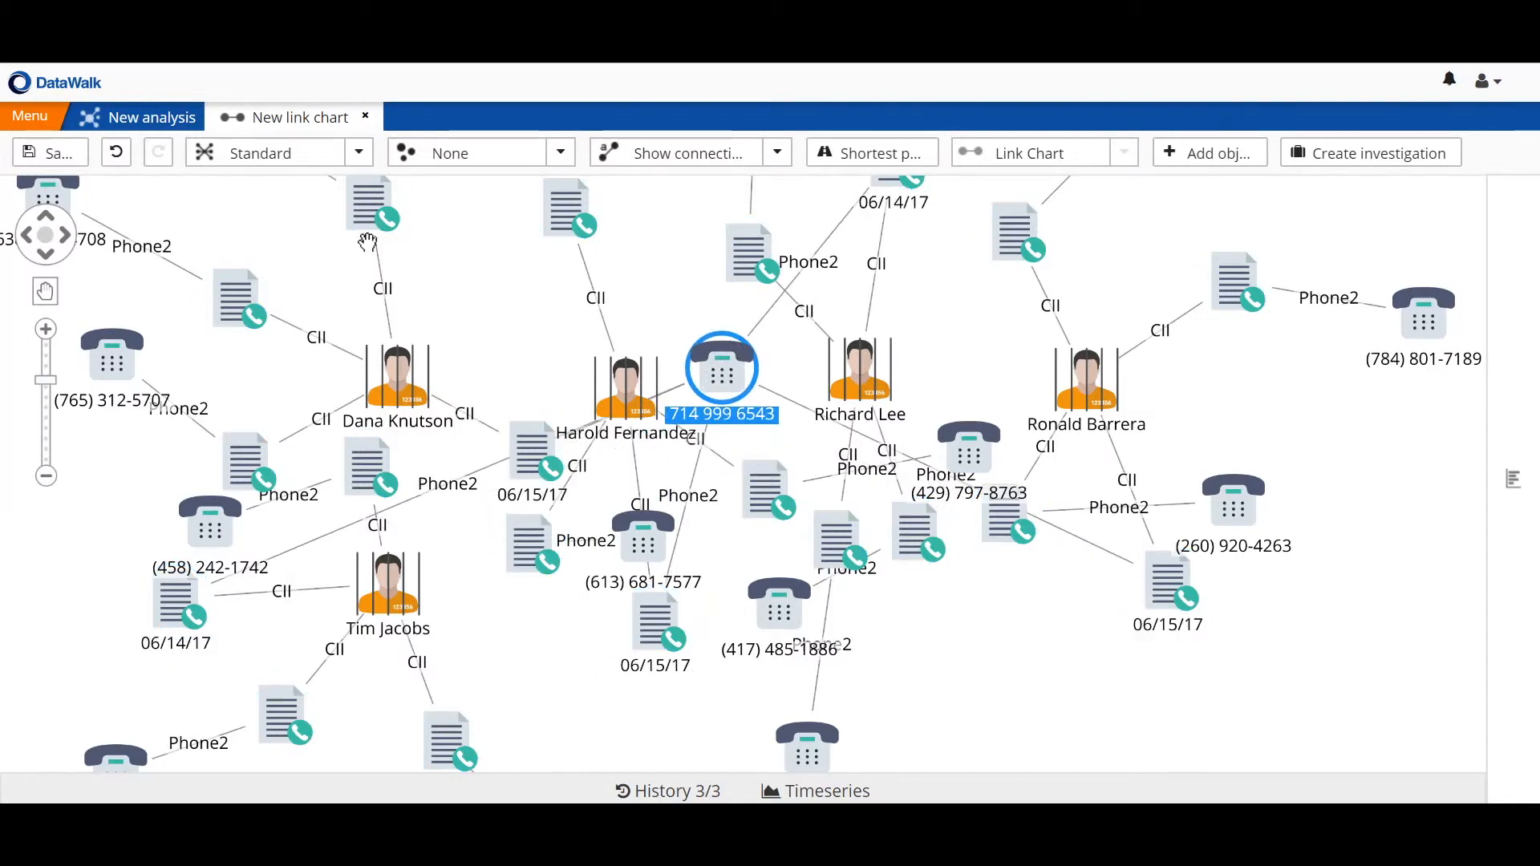
pyautogui.click(279, 153)
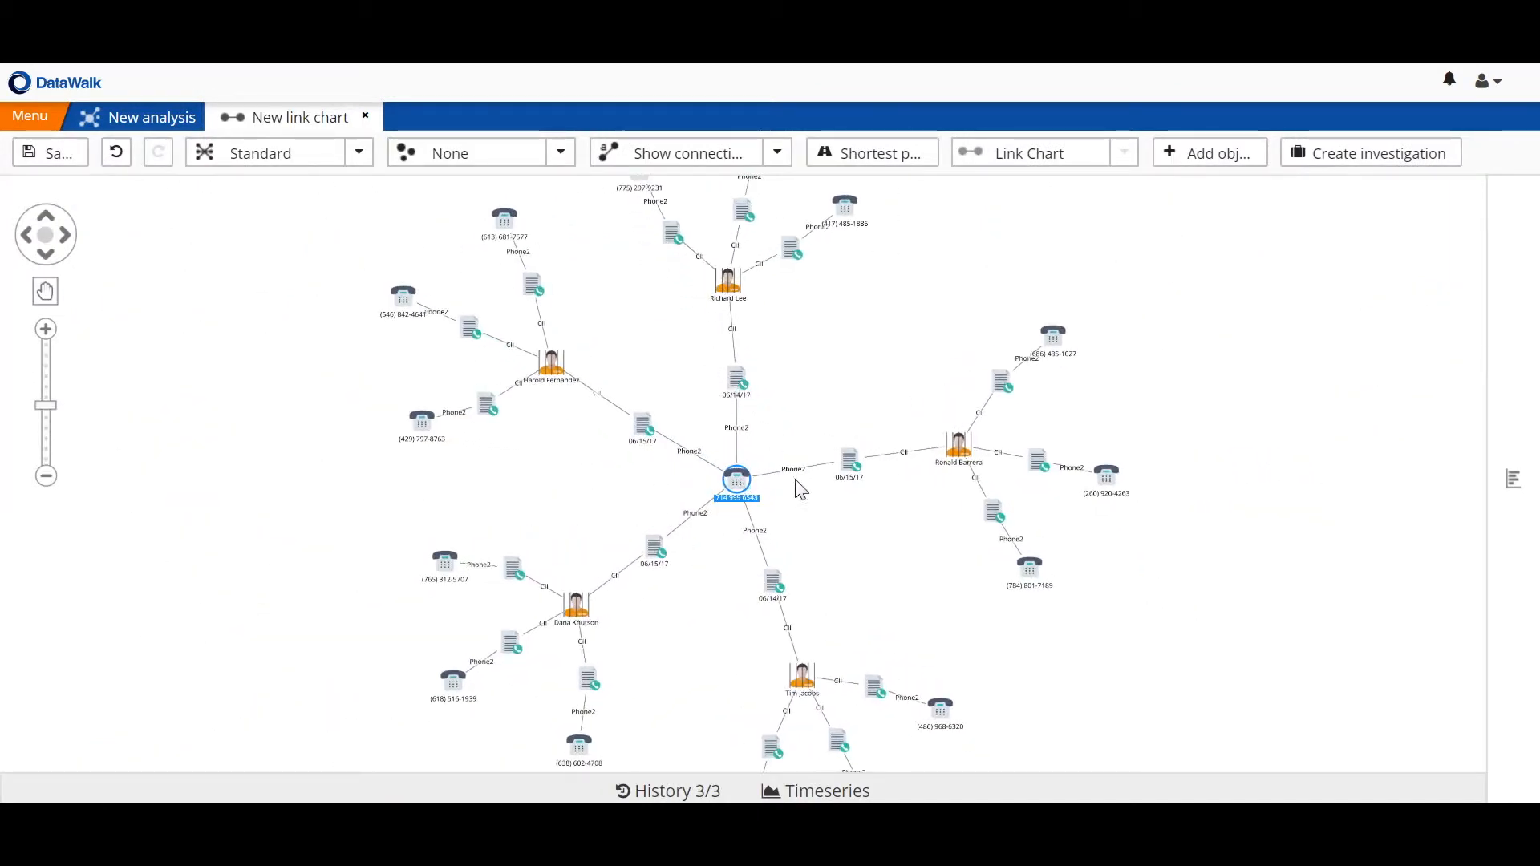
pyautogui.moveTo(748, 447)
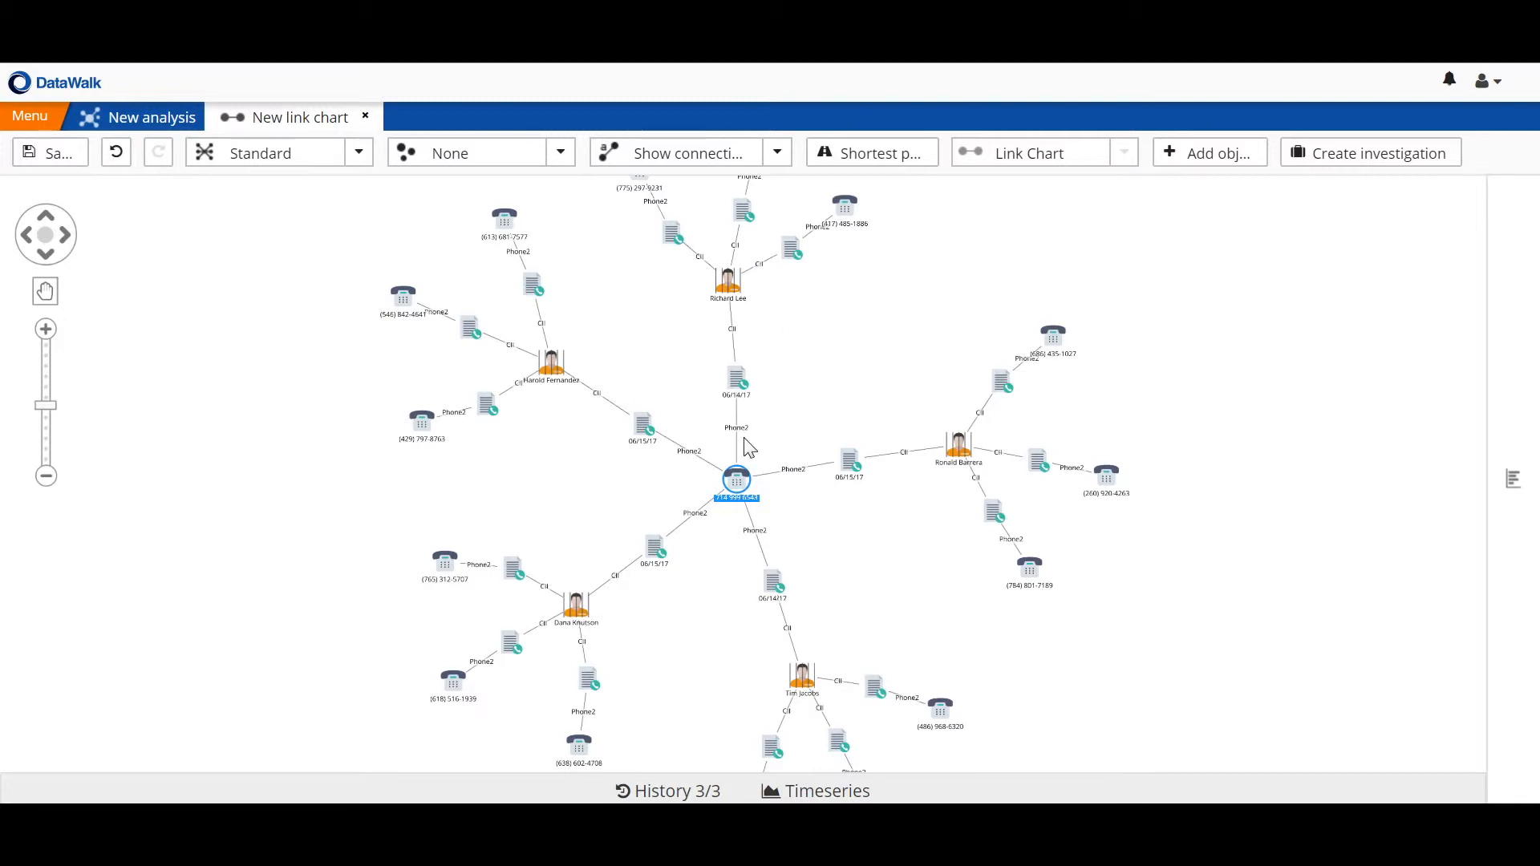
pyautogui.rightClick(733, 480)
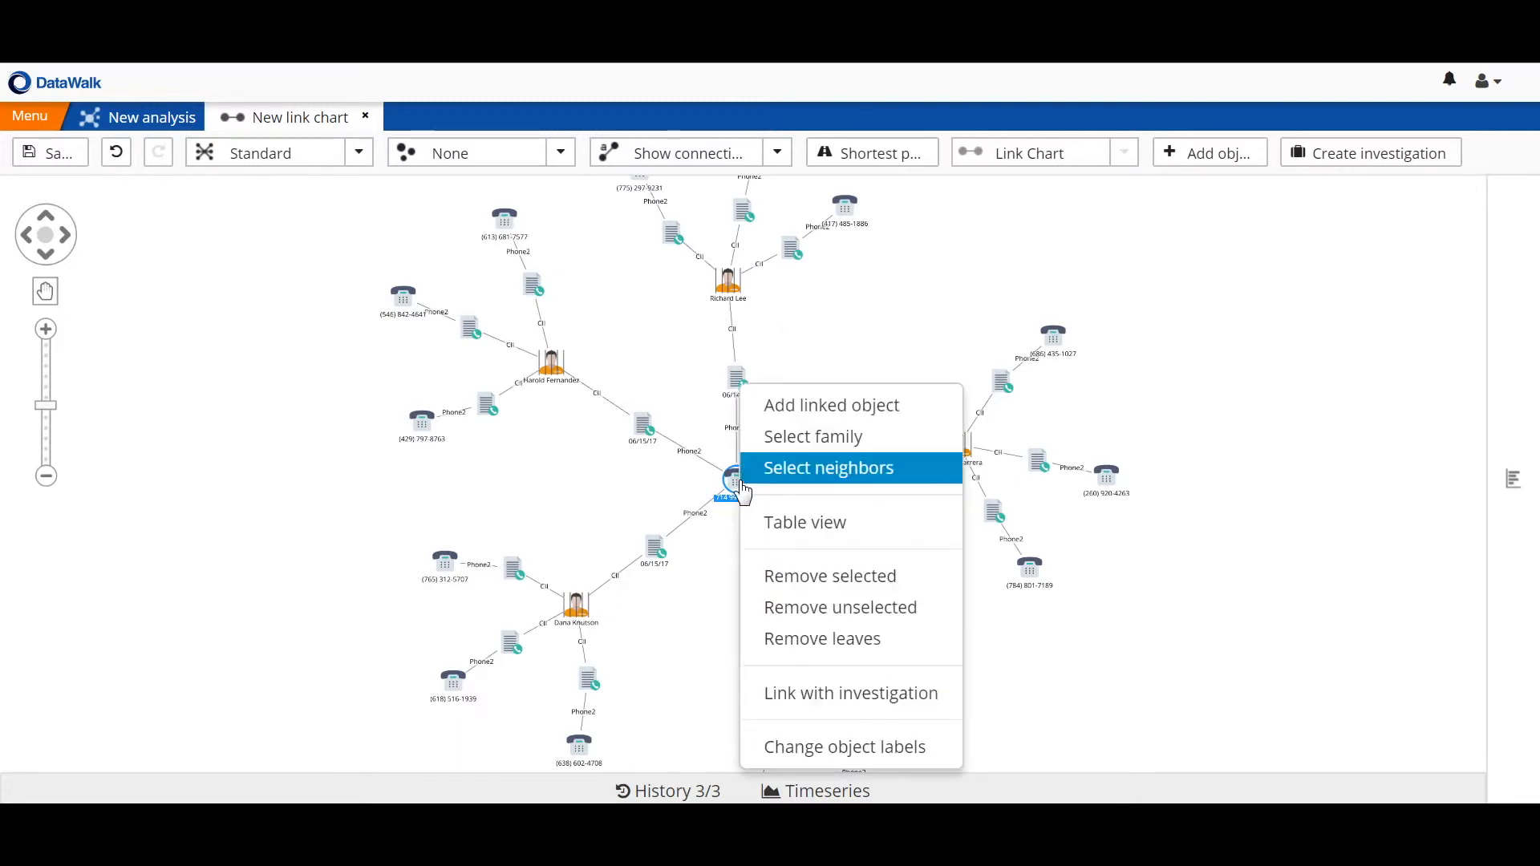
pyautogui.click(829, 468)
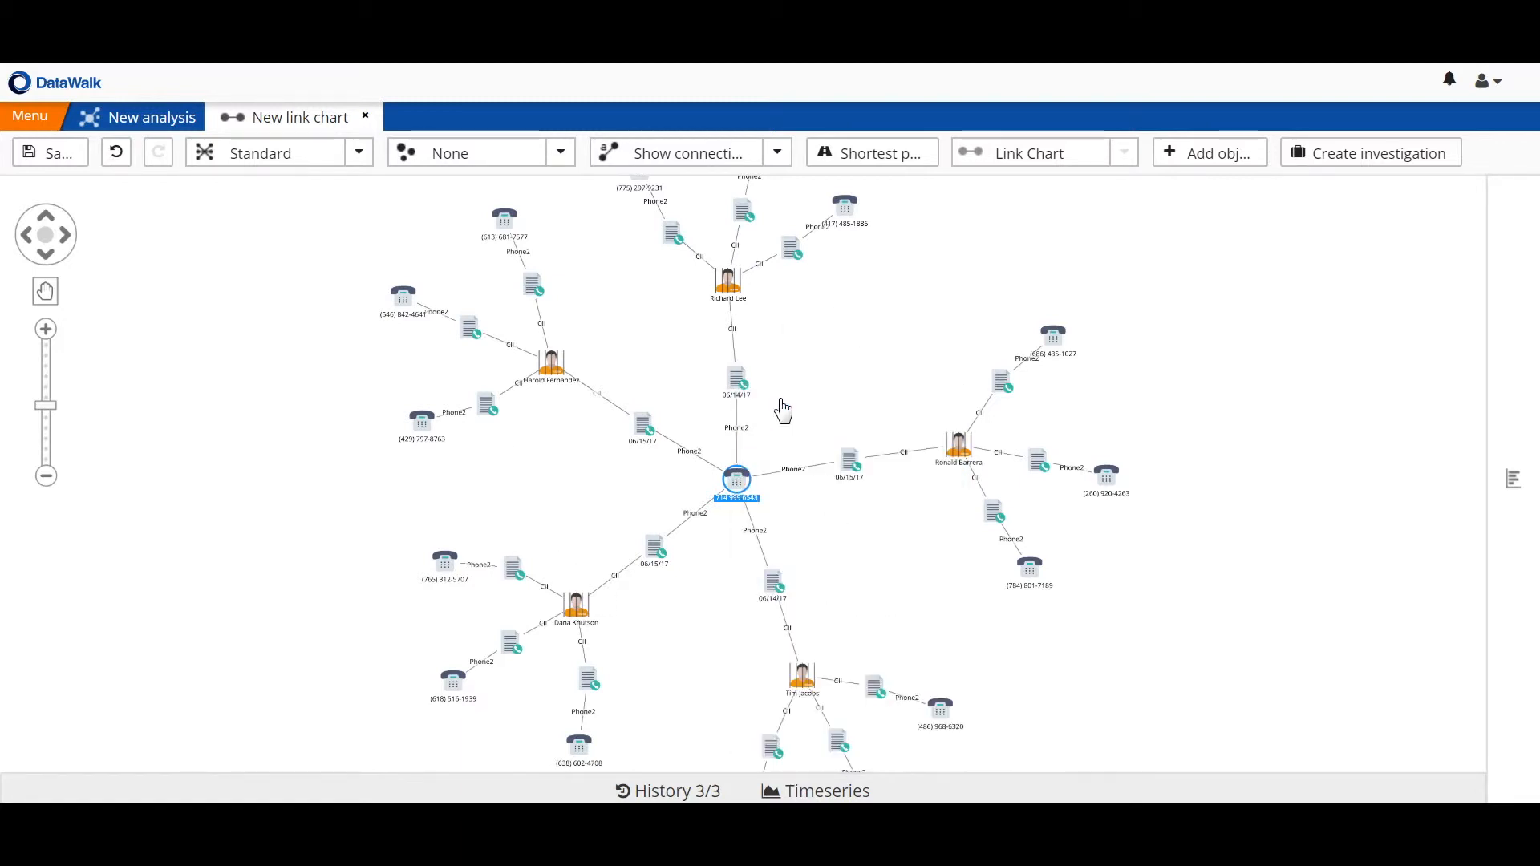
pyautogui.click(736, 478)
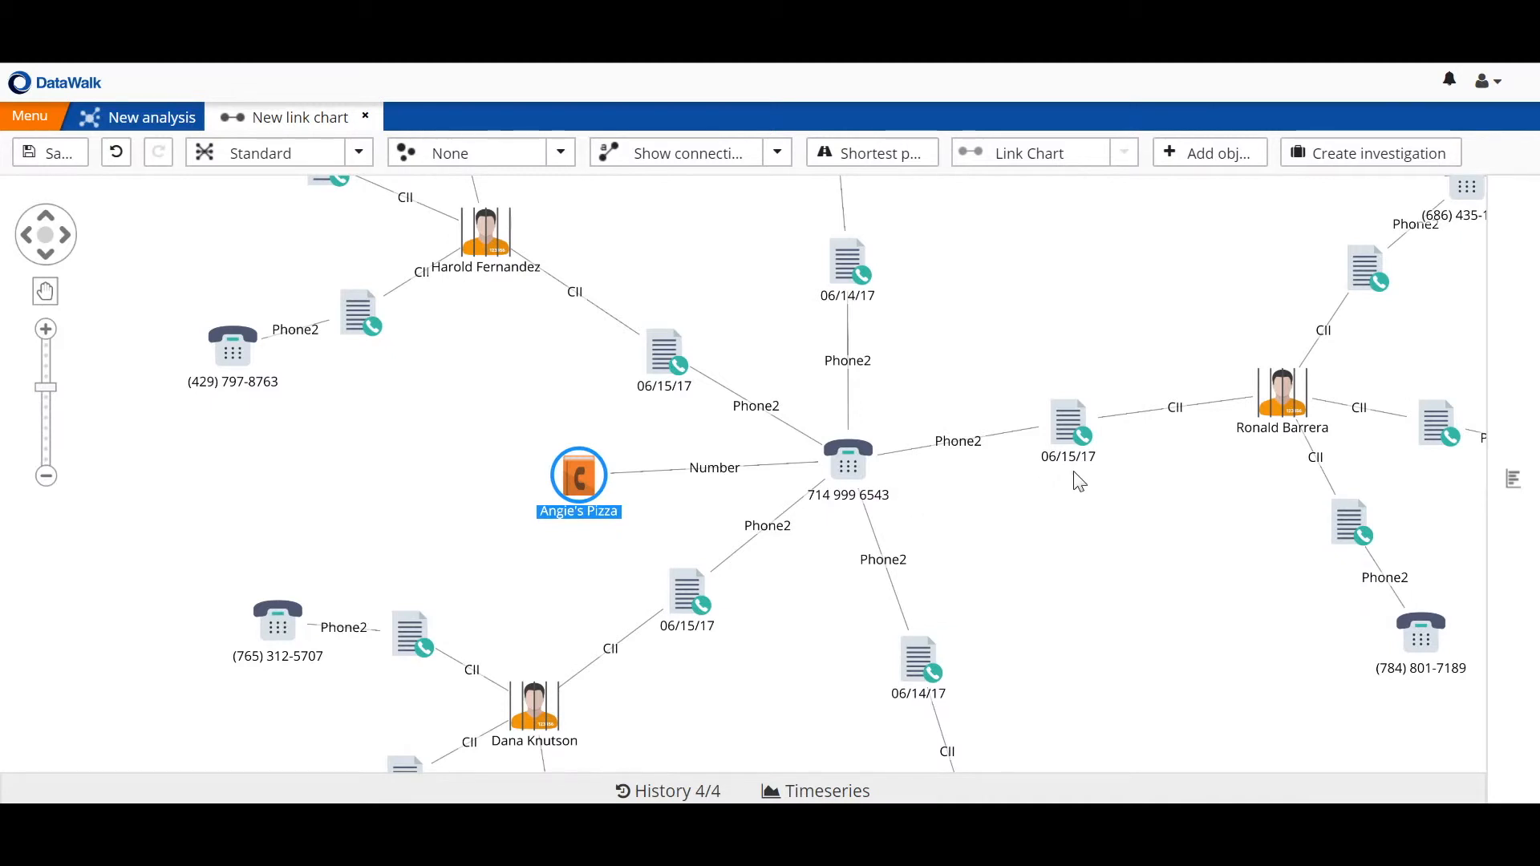
pyautogui.moveTo(581, 429)
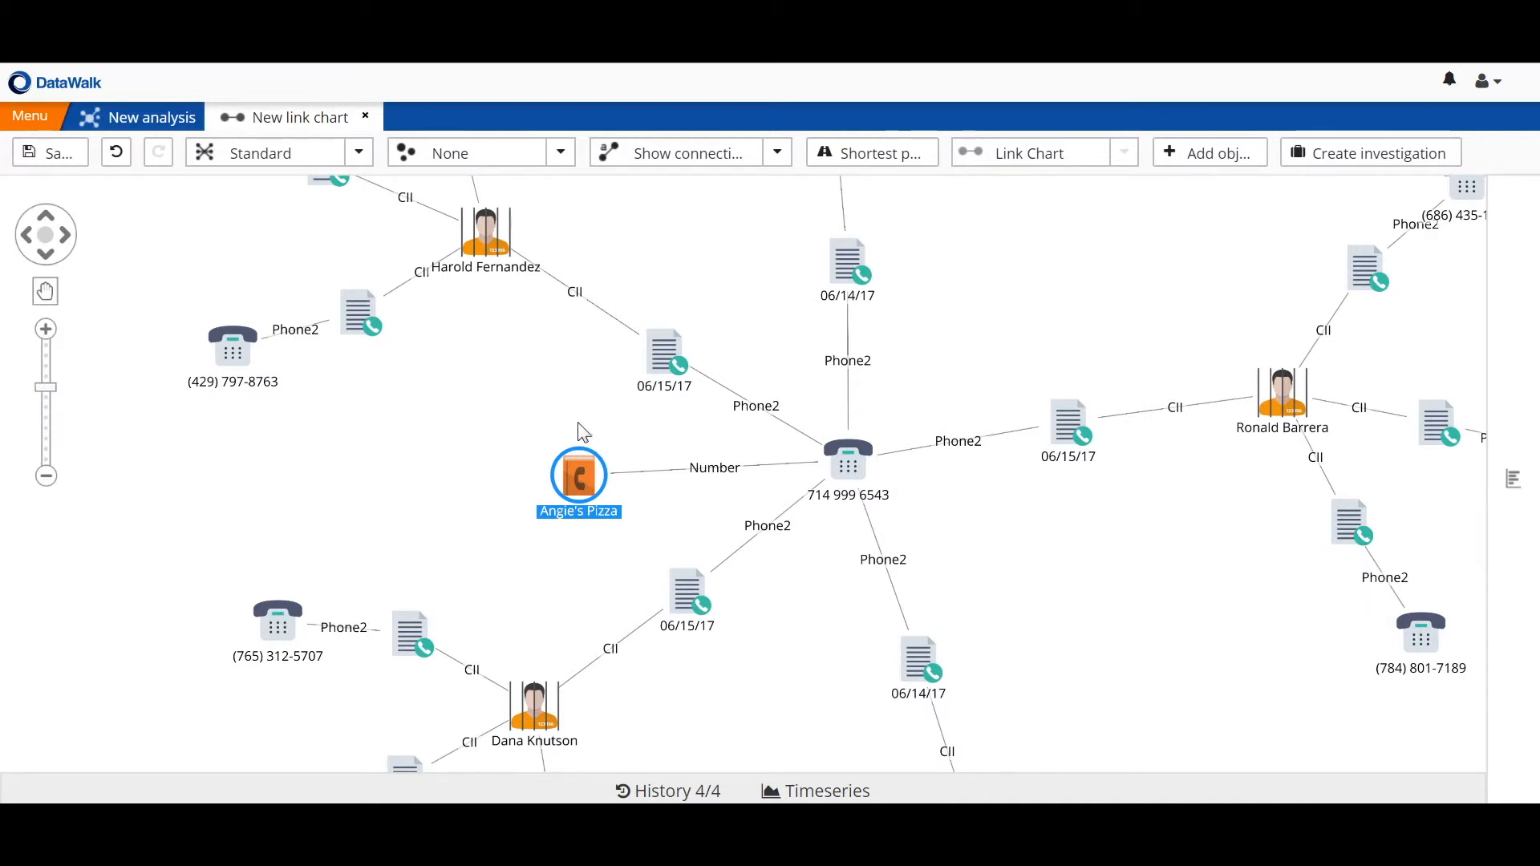
pyautogui.moveTo(903, 451)
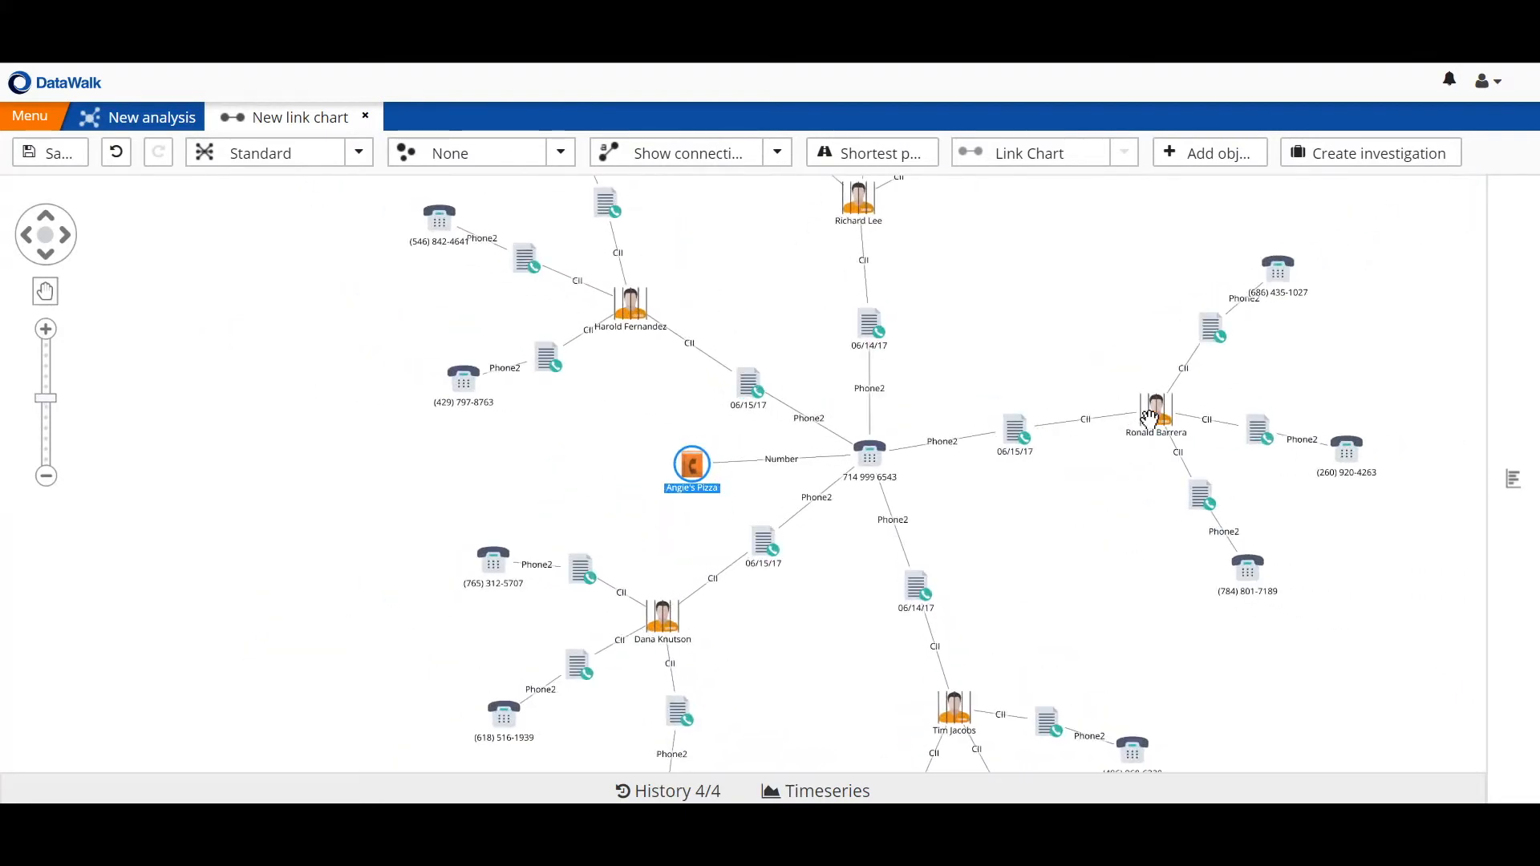
pyautogui.click(1155, 409)
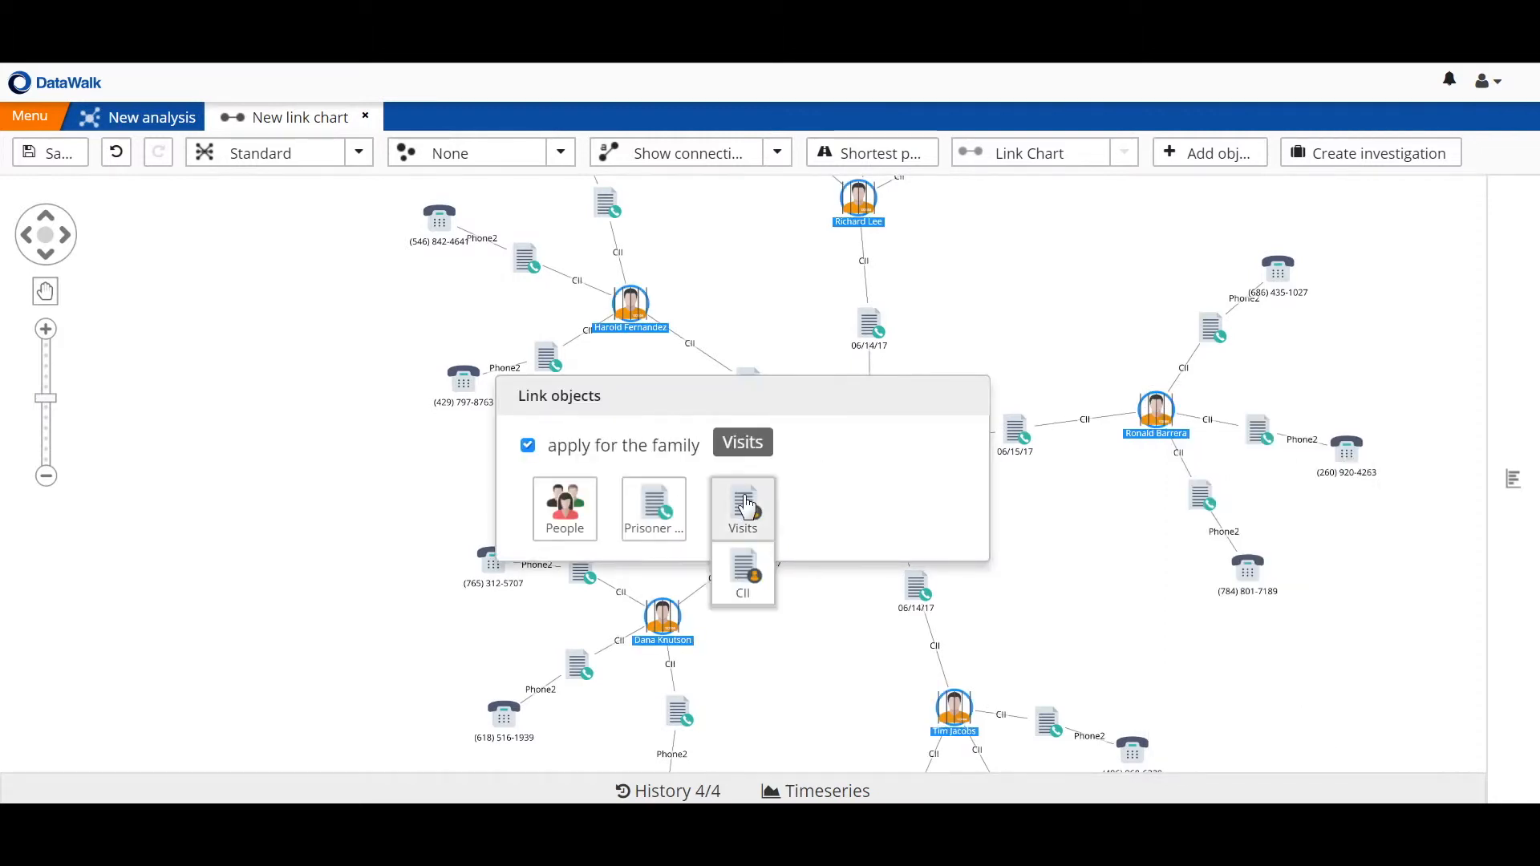
pyautogui.click(742, 507)
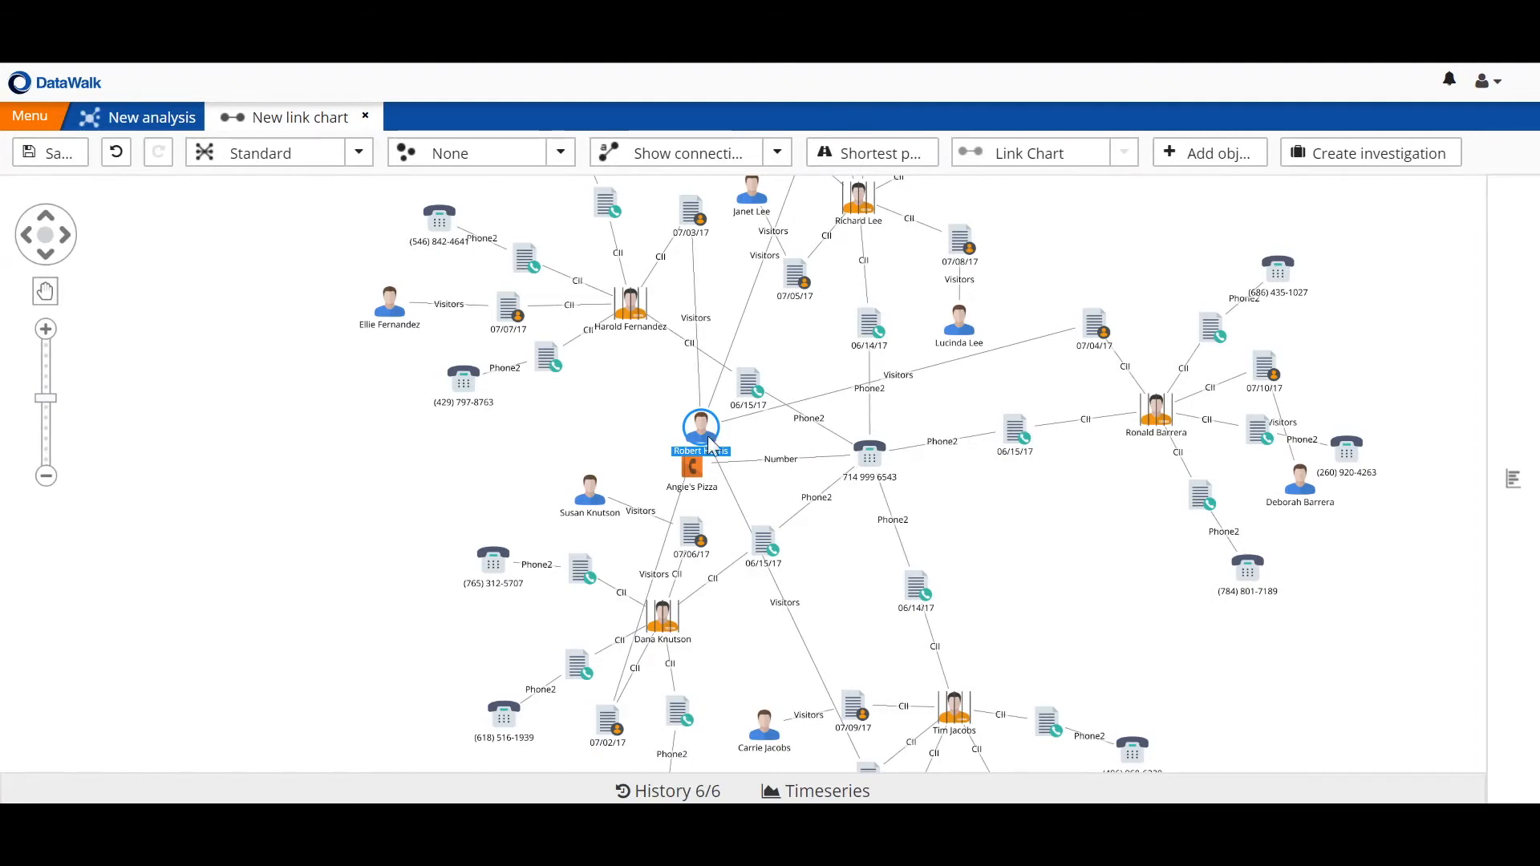
pyautogui.moveTo(359, 153)
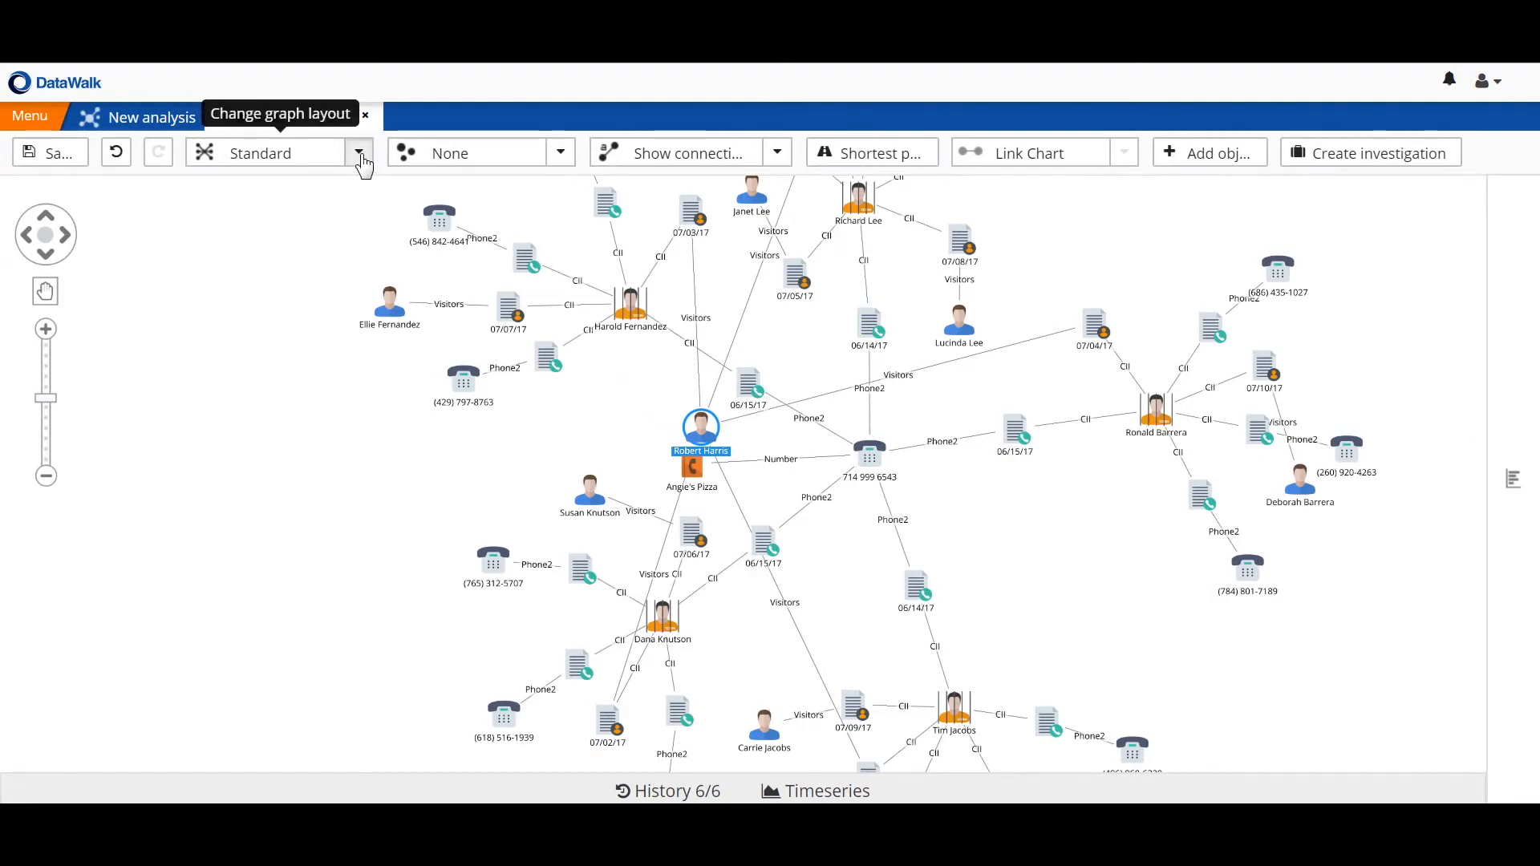
pyautogui.click(361, 153)
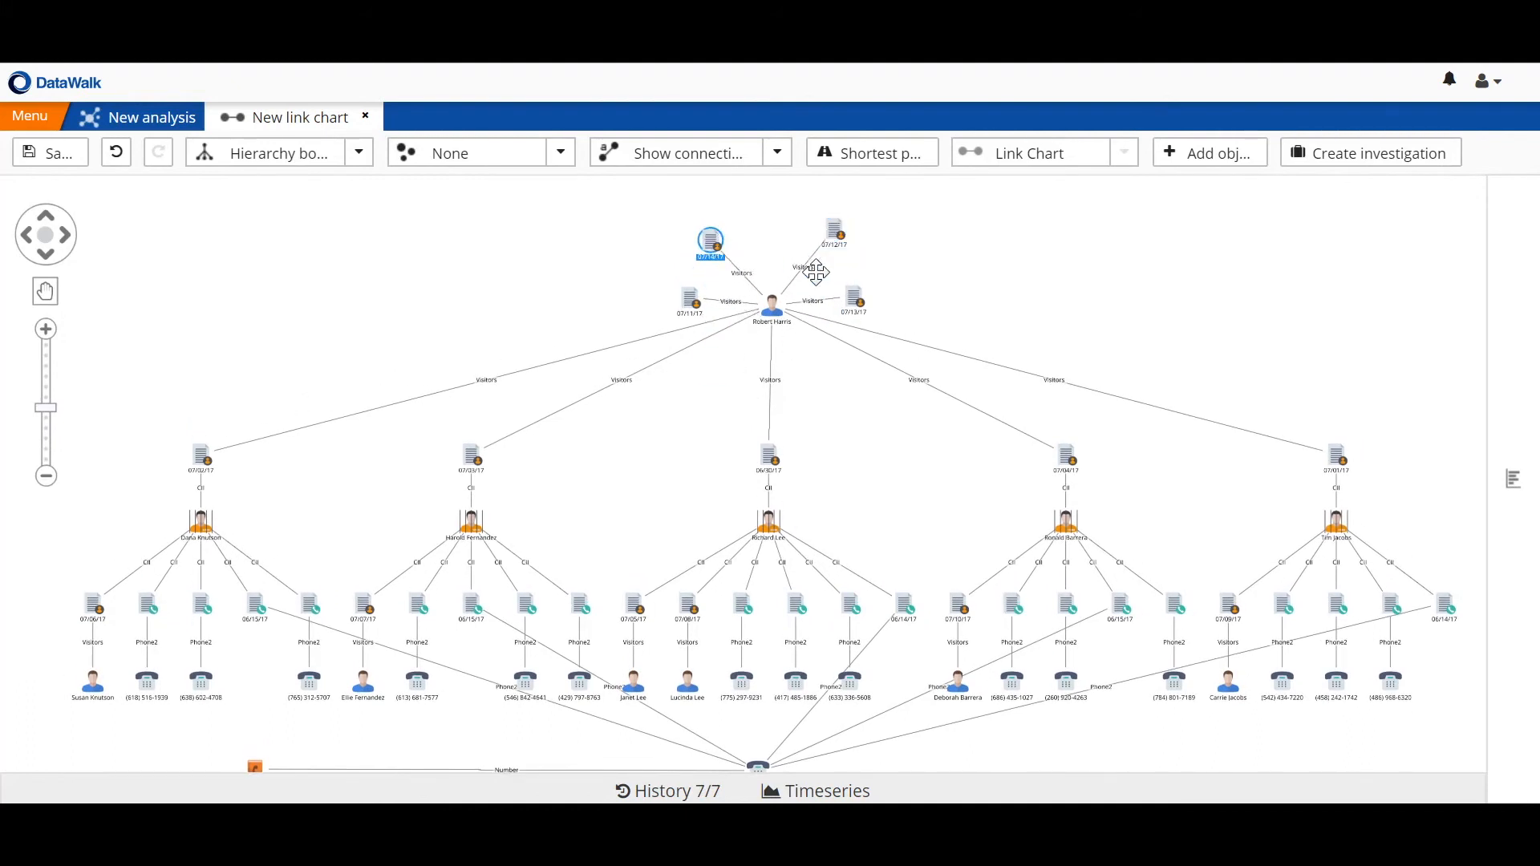
pyautogui.rightClick(711, 243)
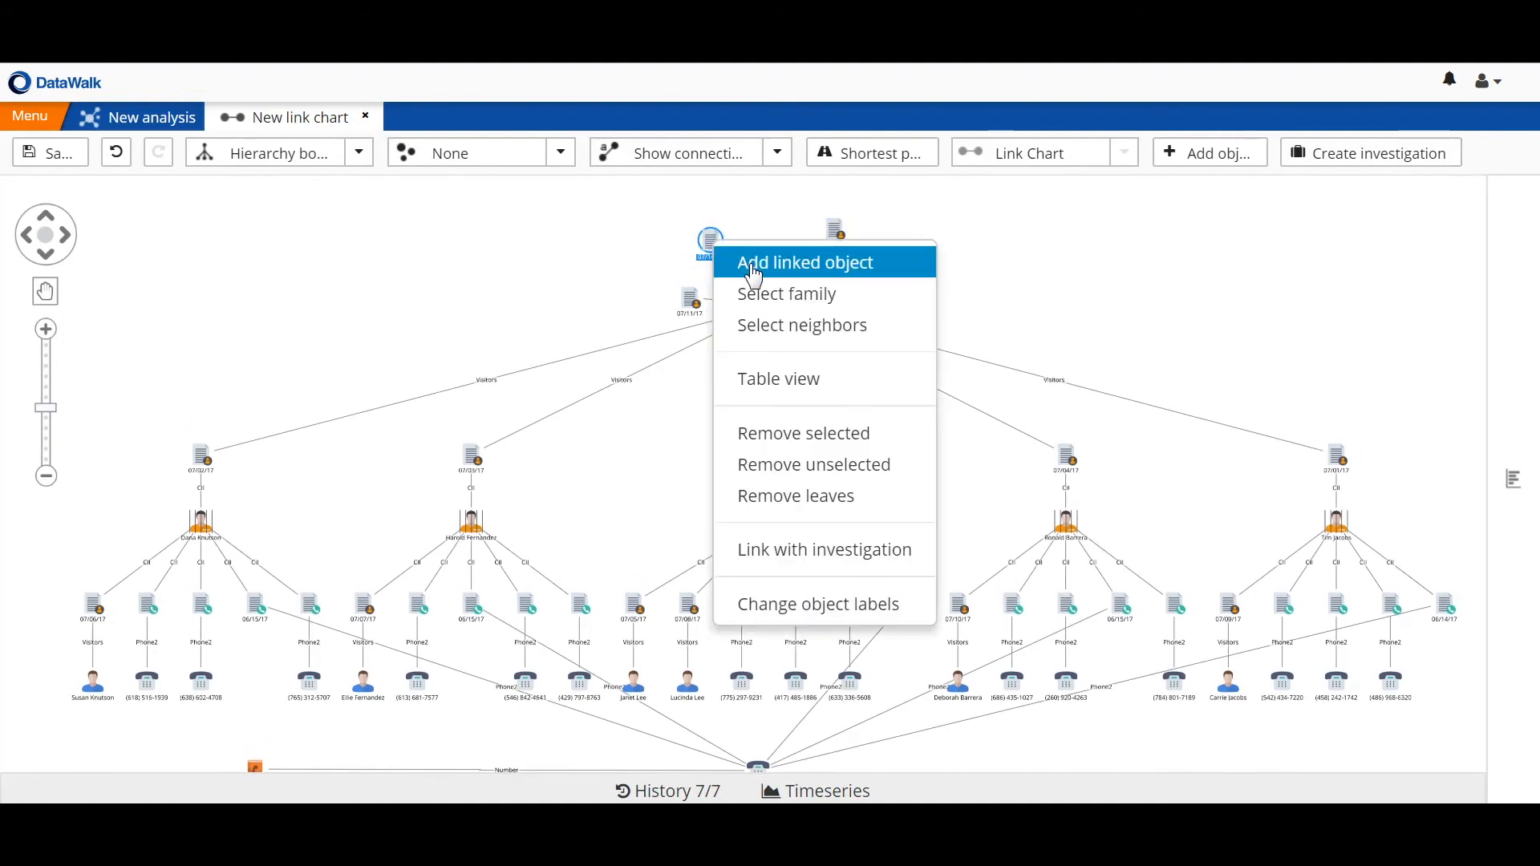
pyautogui.click(805, 262)
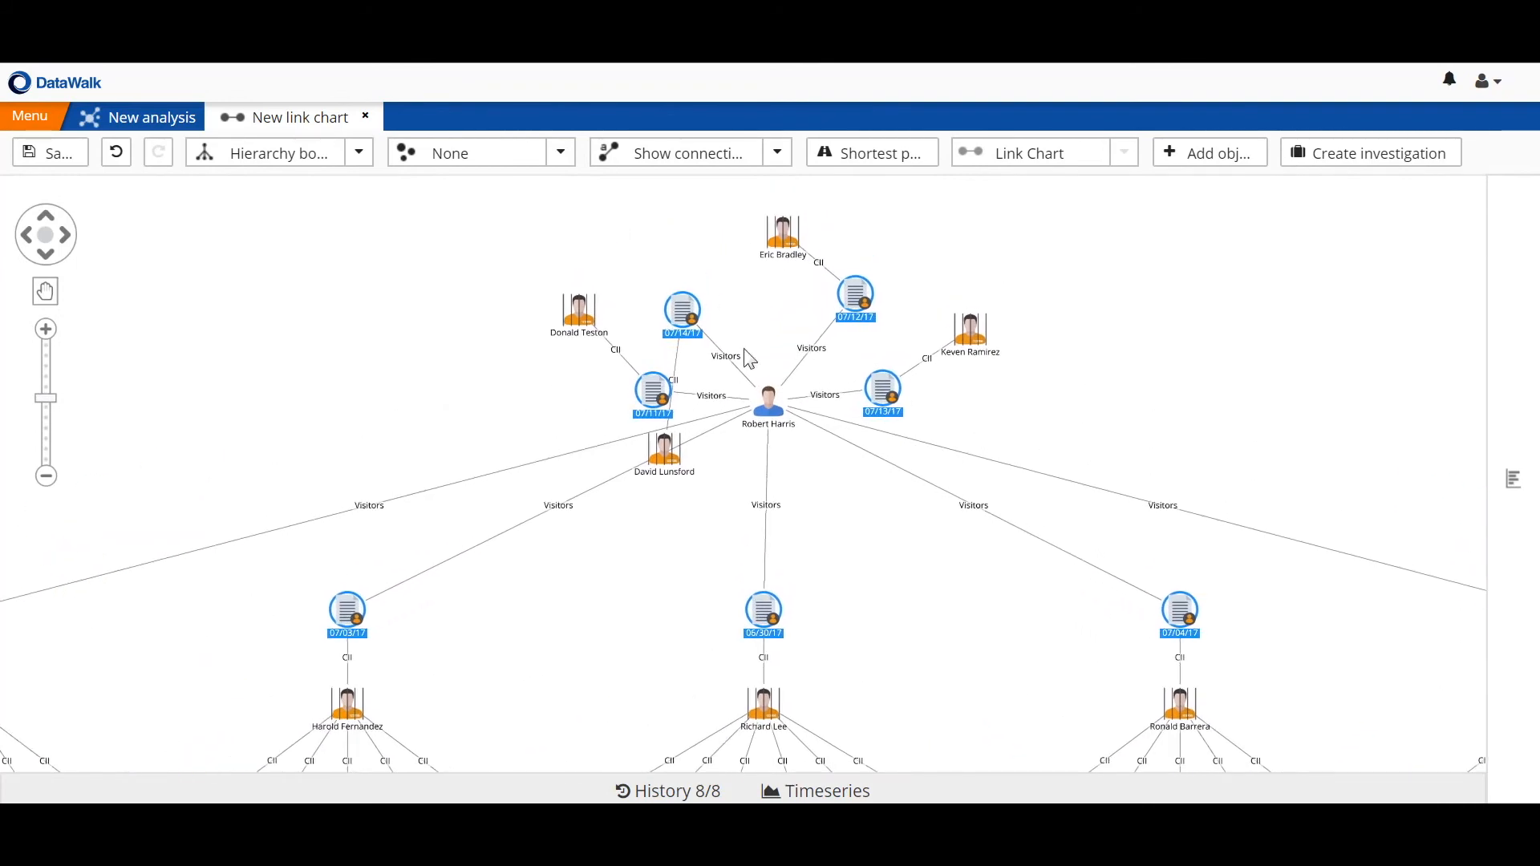
pyautogui.moveTo(664, 451); pyautogui.dragTo(643, 255)
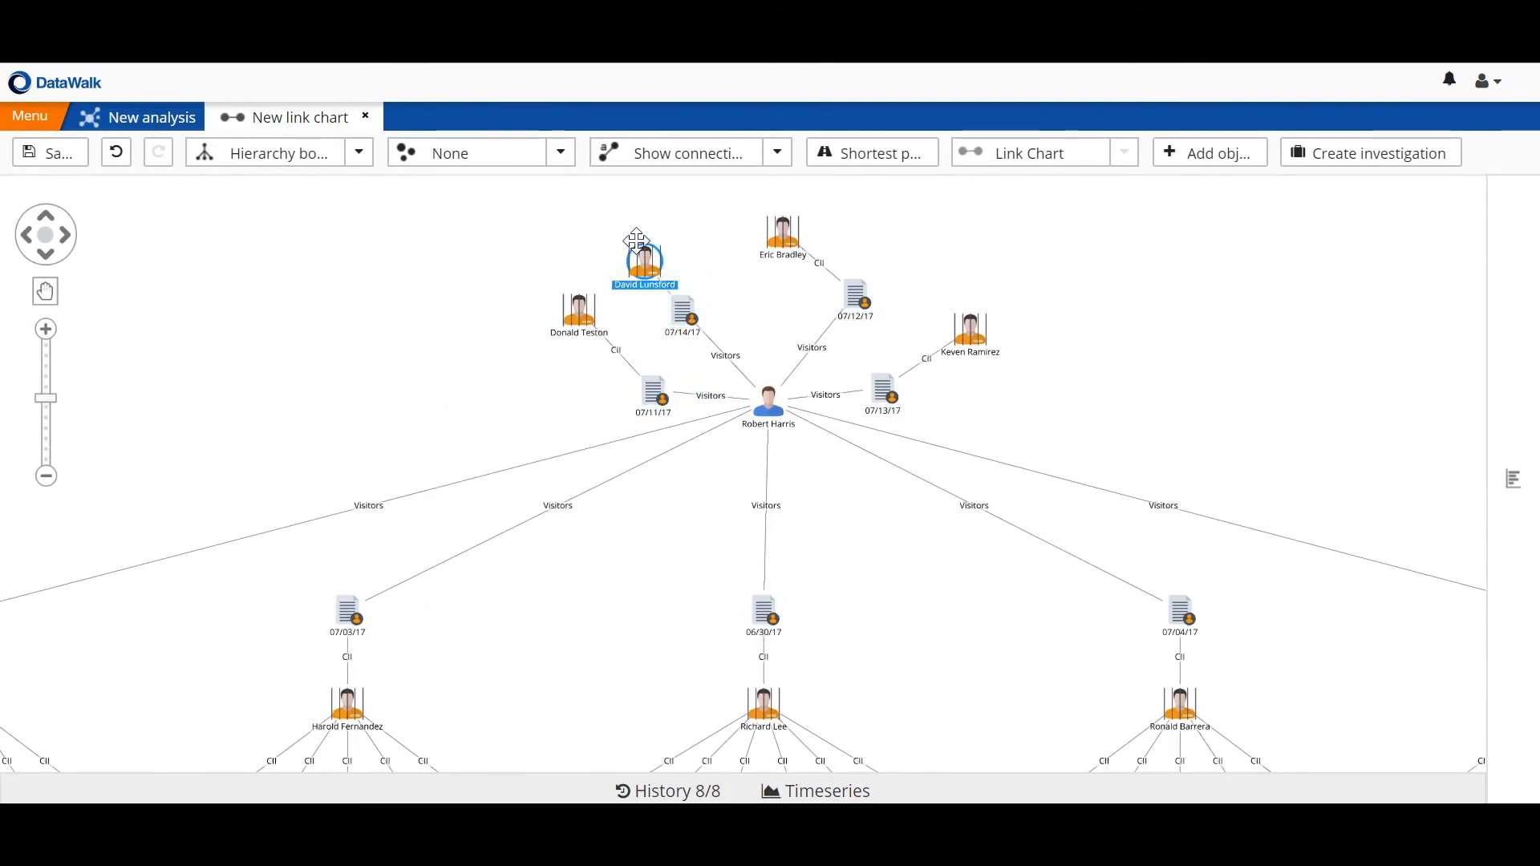
pyautogui.click(782, 233)
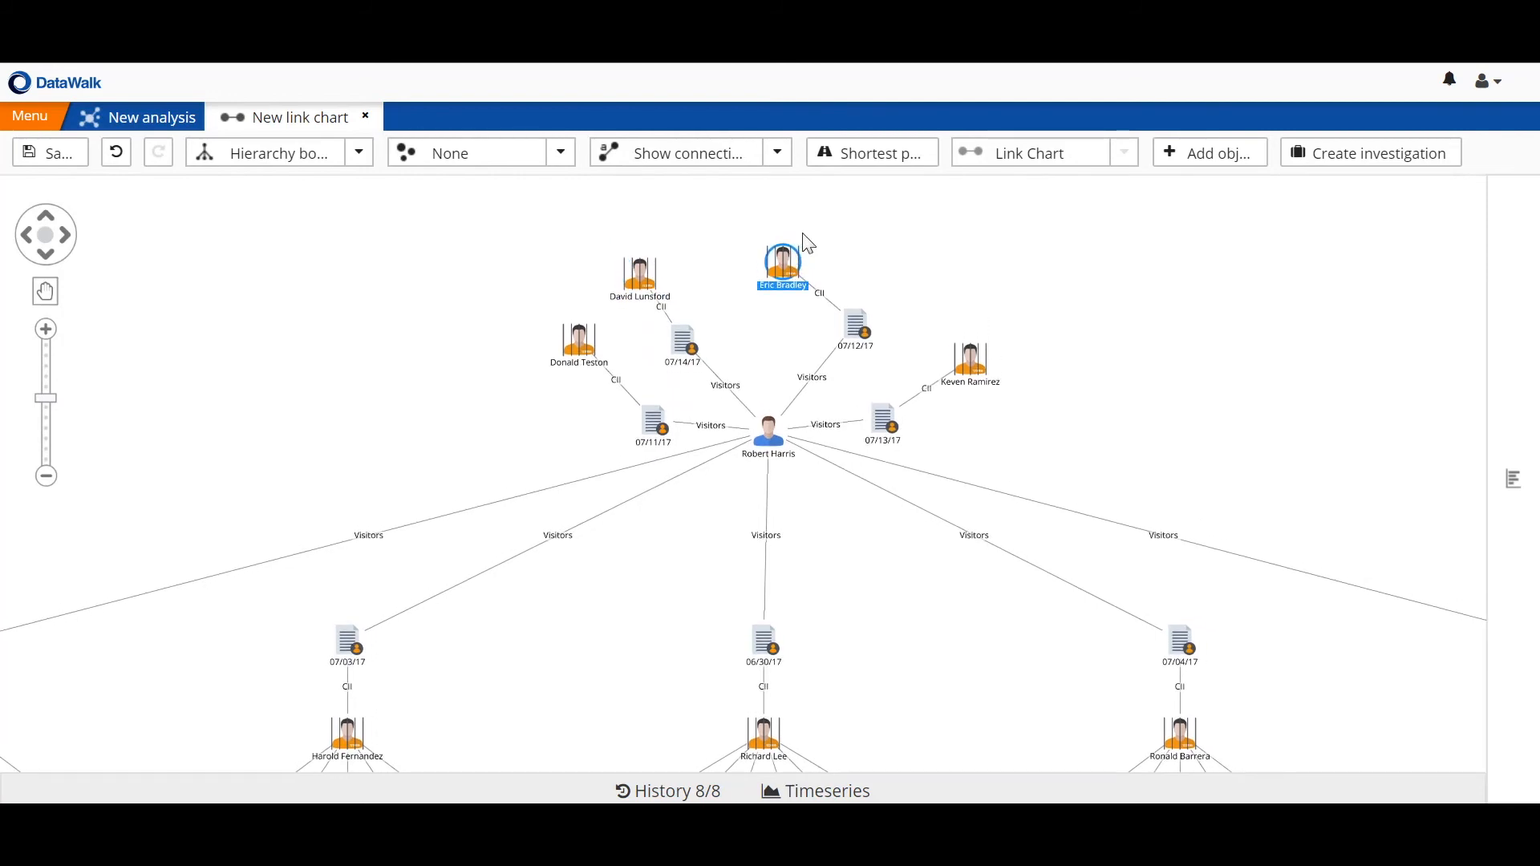
pyautogui.click(980, 344)
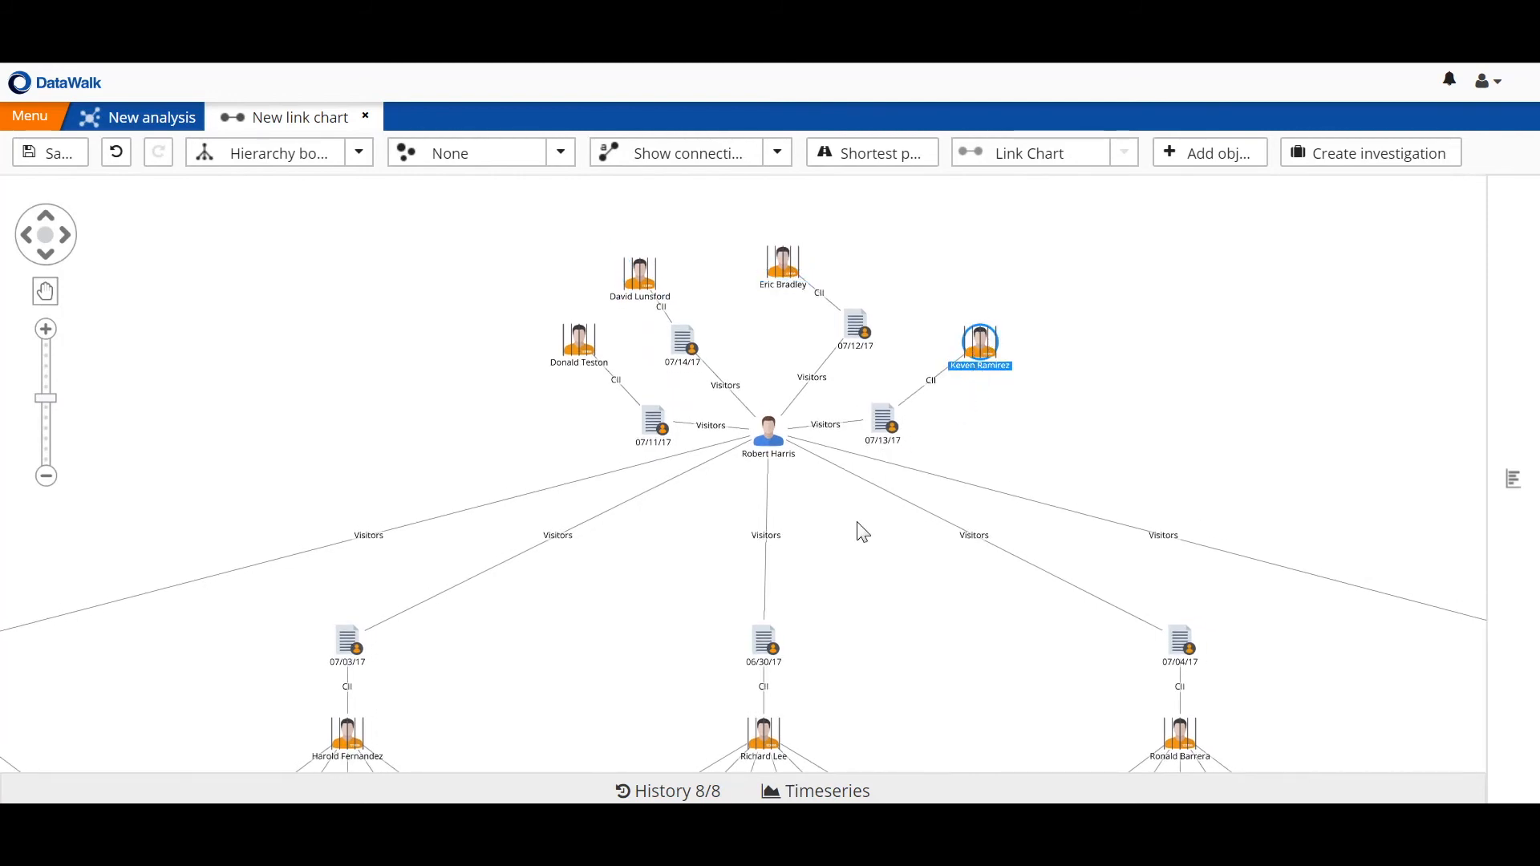
pyautogui.moveTo(818, 509)
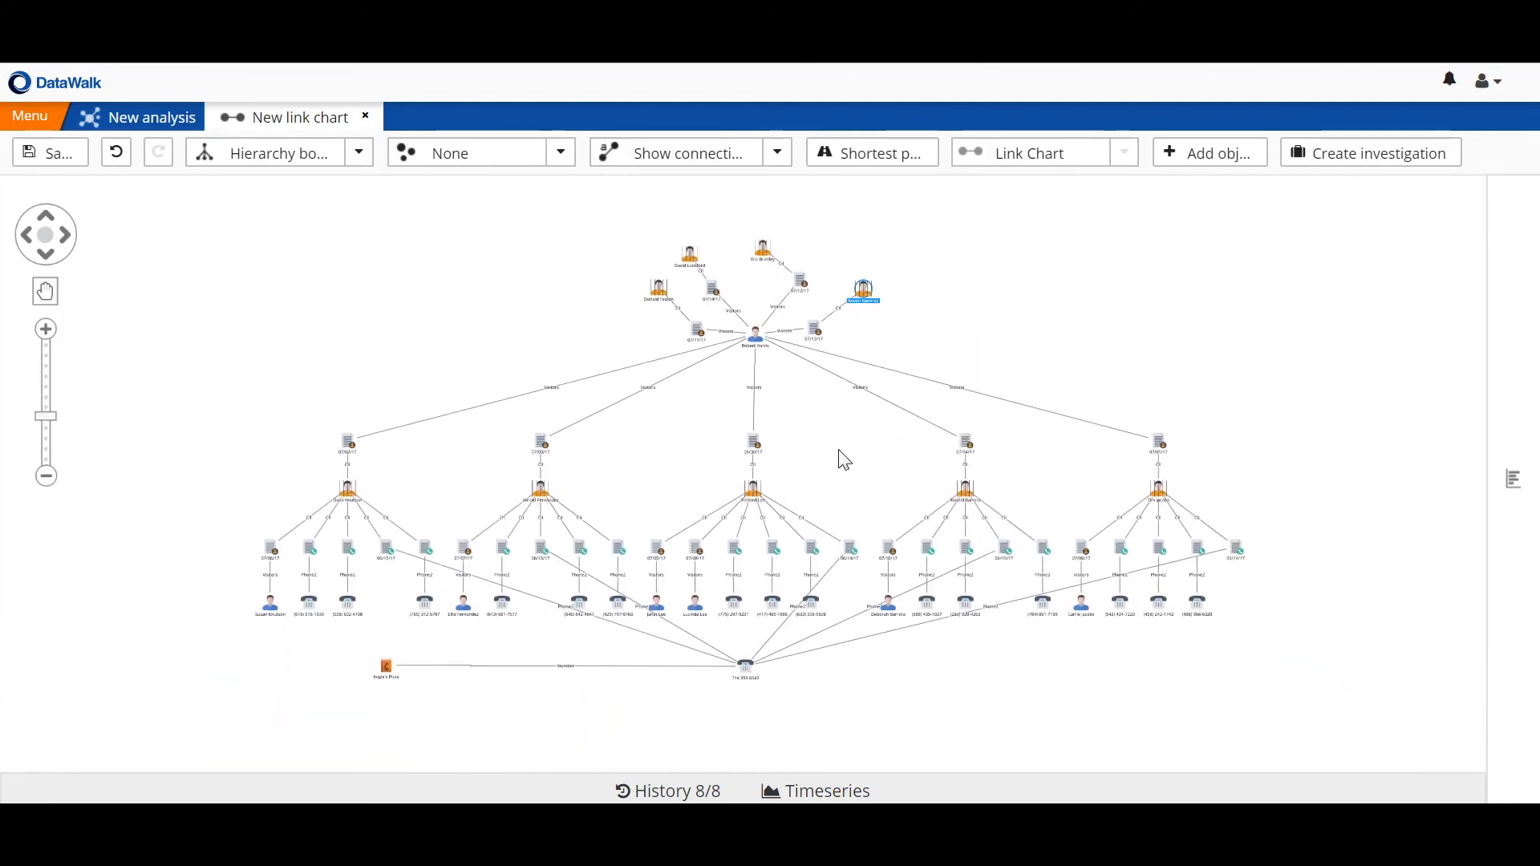
pyautogui.moveTo(410, 718)
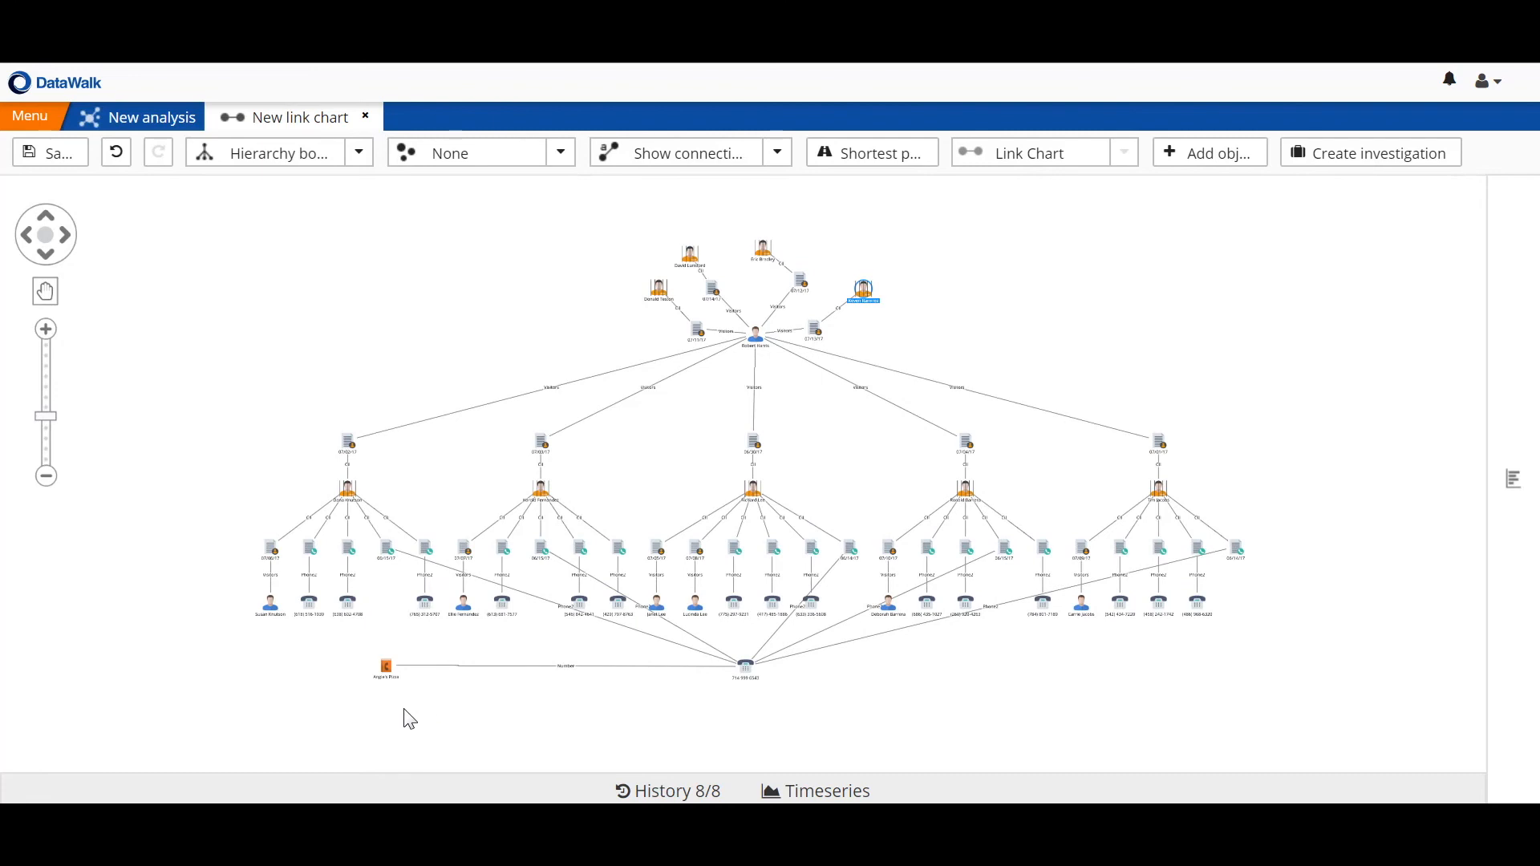